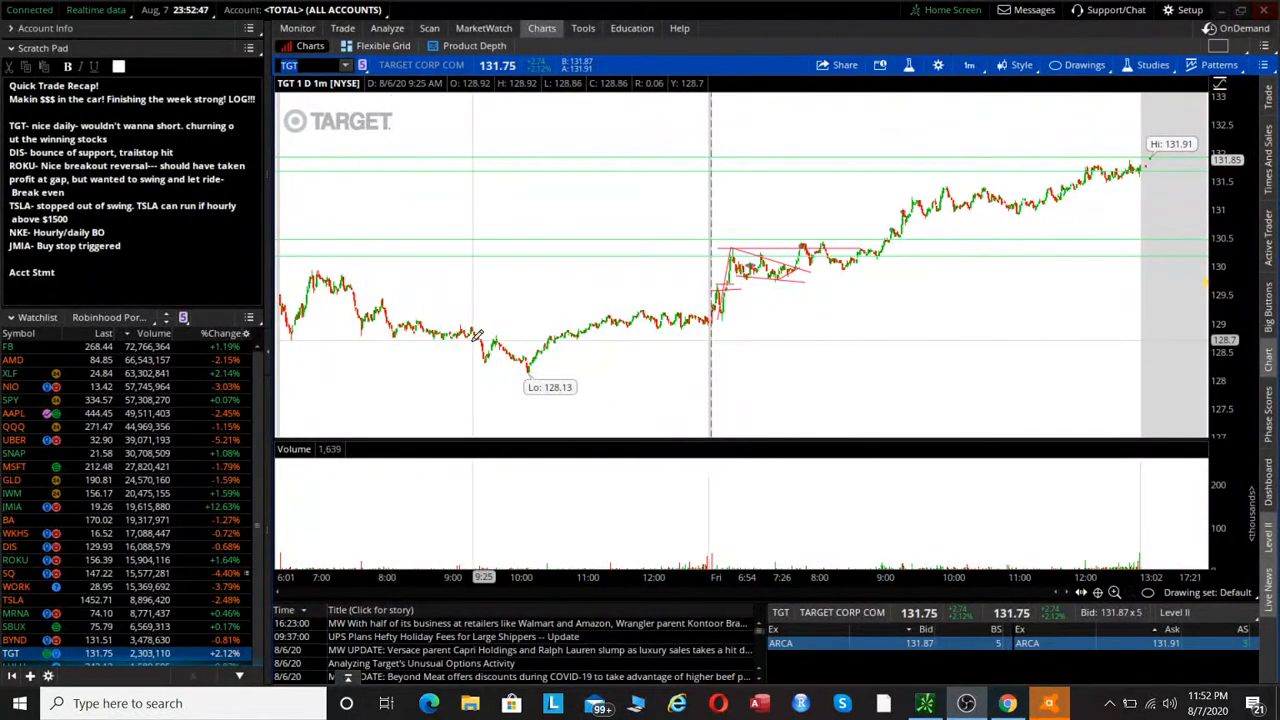
pyautogui.moveTo(588, 264)
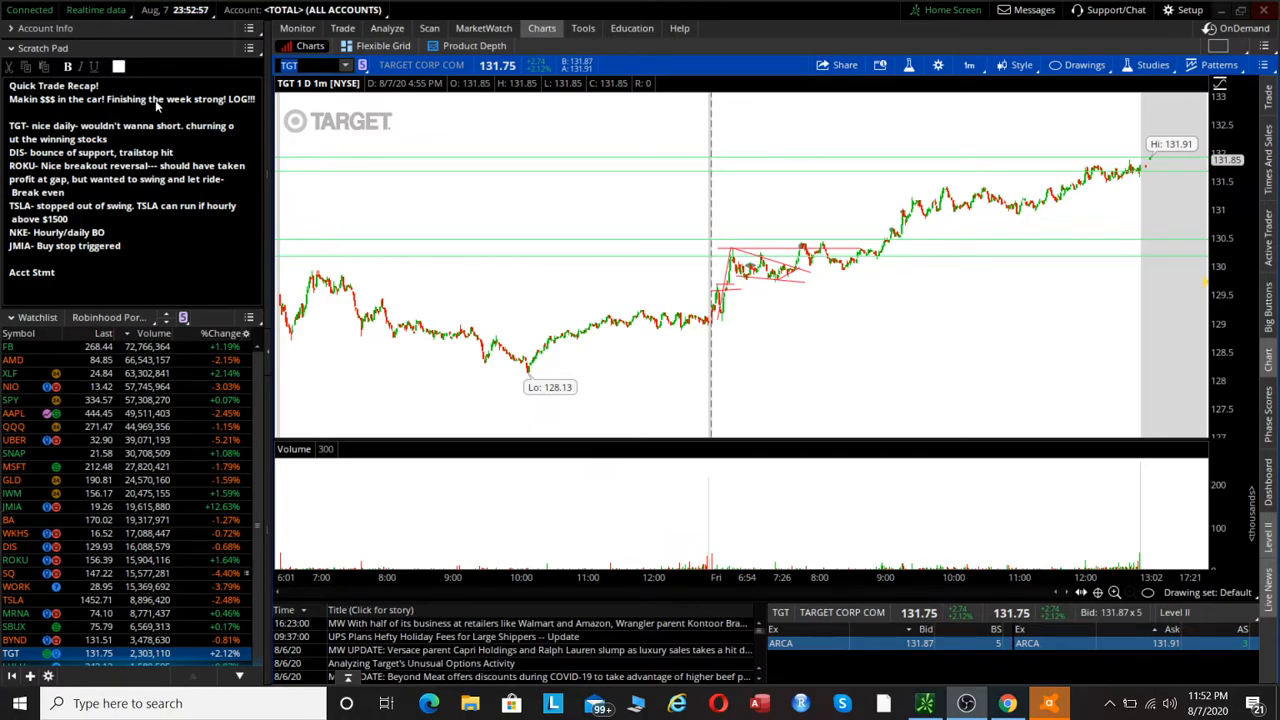
pyautogui.moveTo(824, 350)
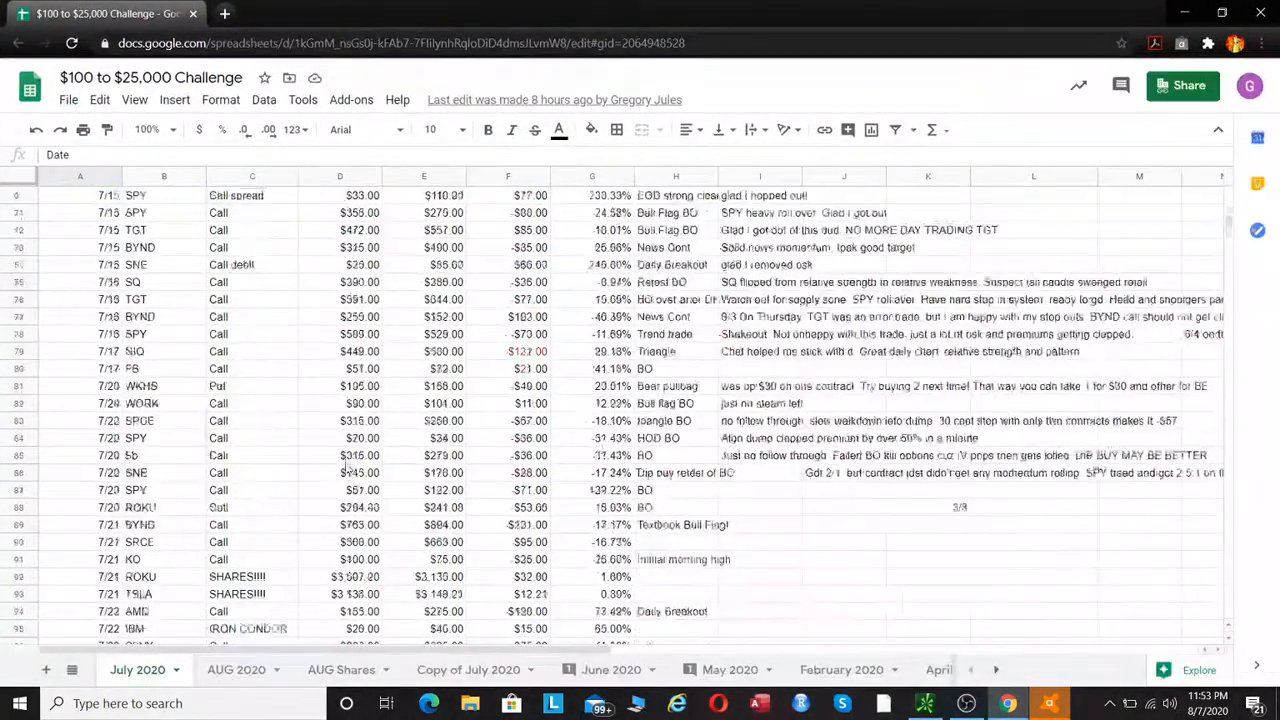
# Step: Switch the trade log to the AUG 2020 sheet
pyautogui.click(236, 668)
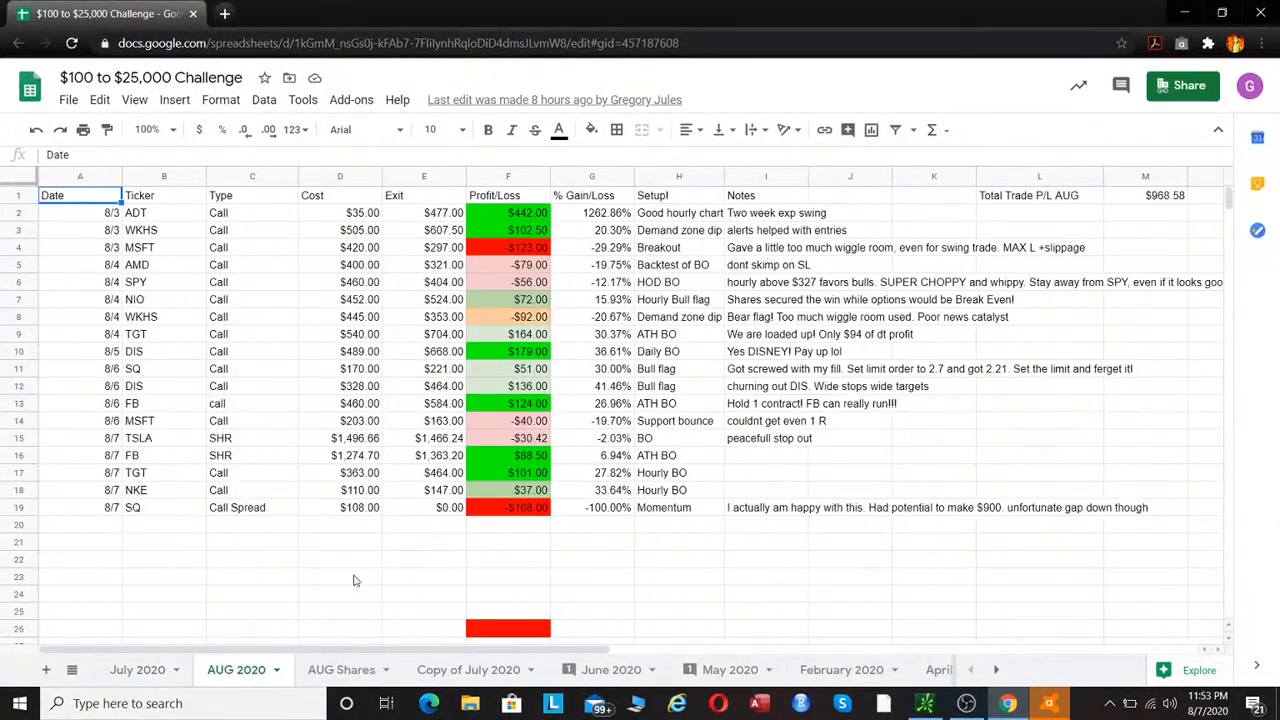
pyautogui.moveTo(484, 544)
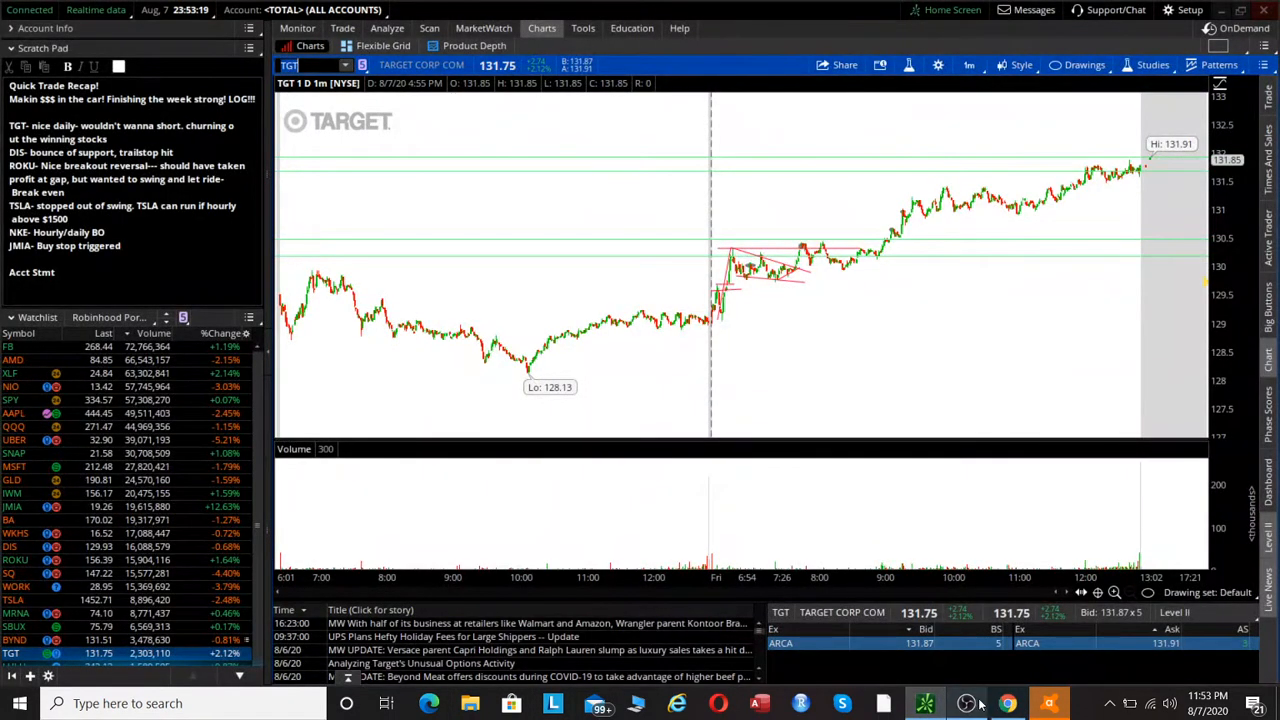
pyautogui.moveTo(664, 330)
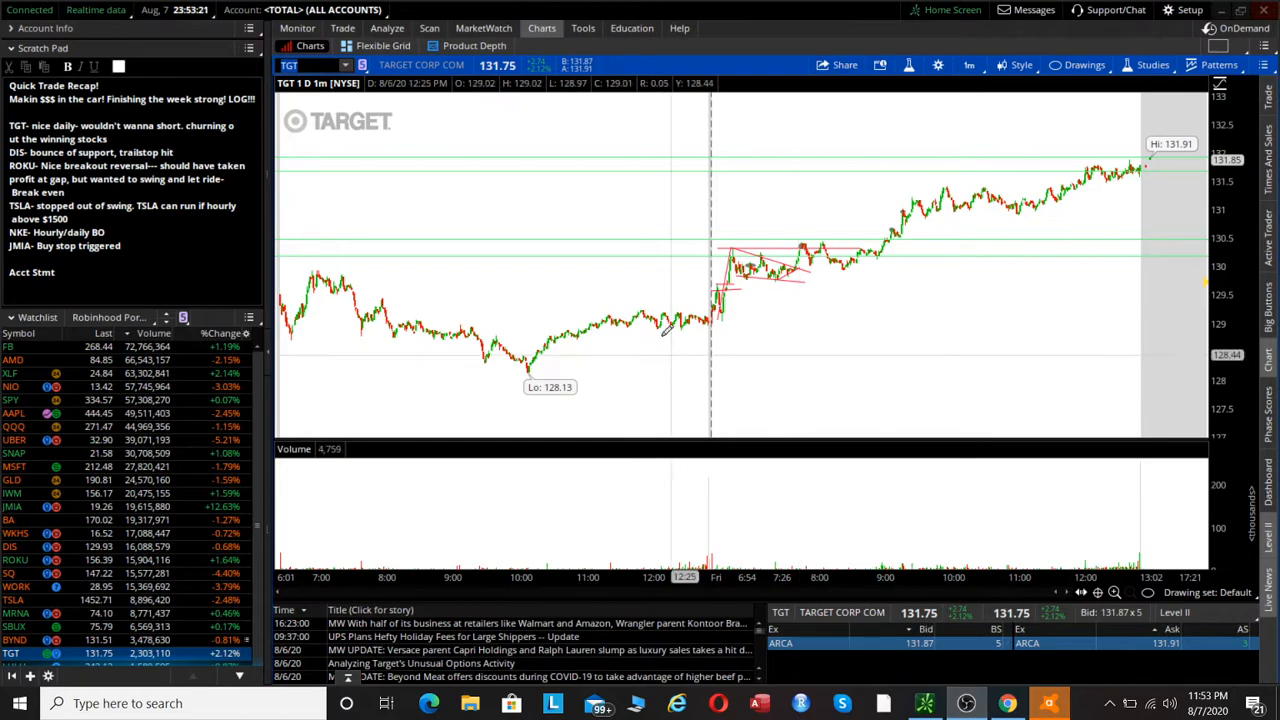
pyautogui.moveTo(676, 244)
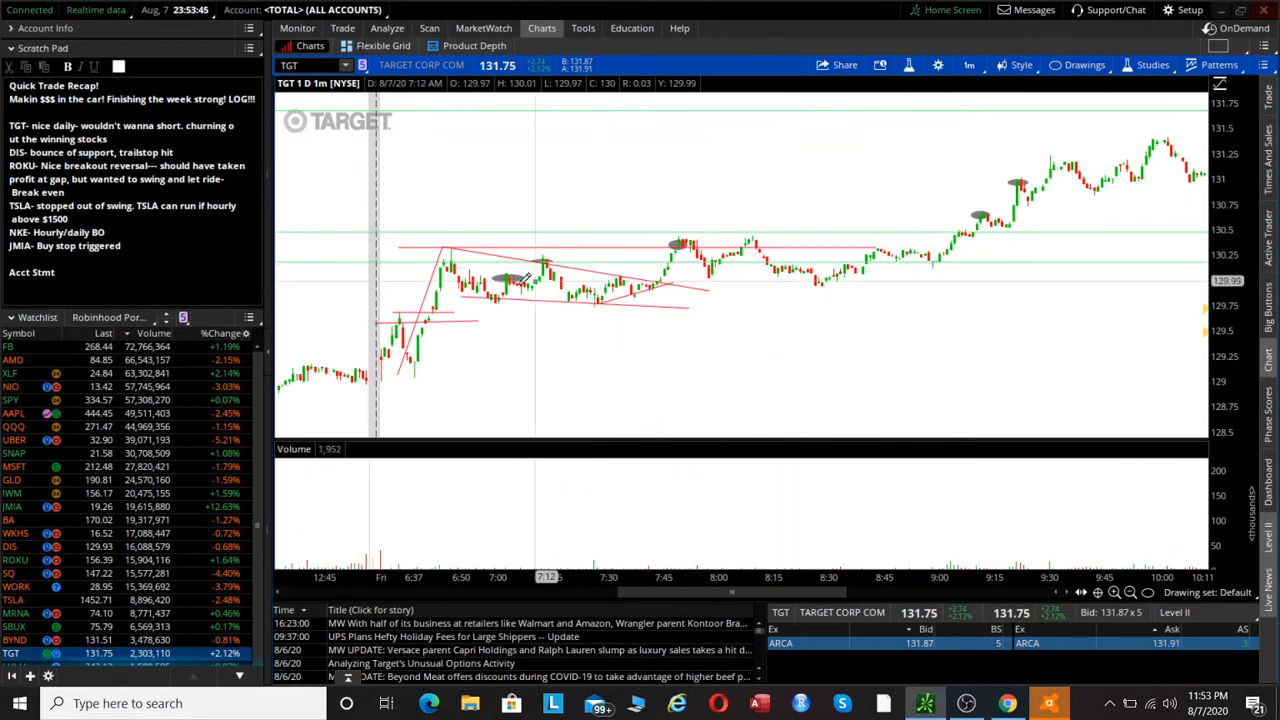
pyautogui.moveTo(510, 280)
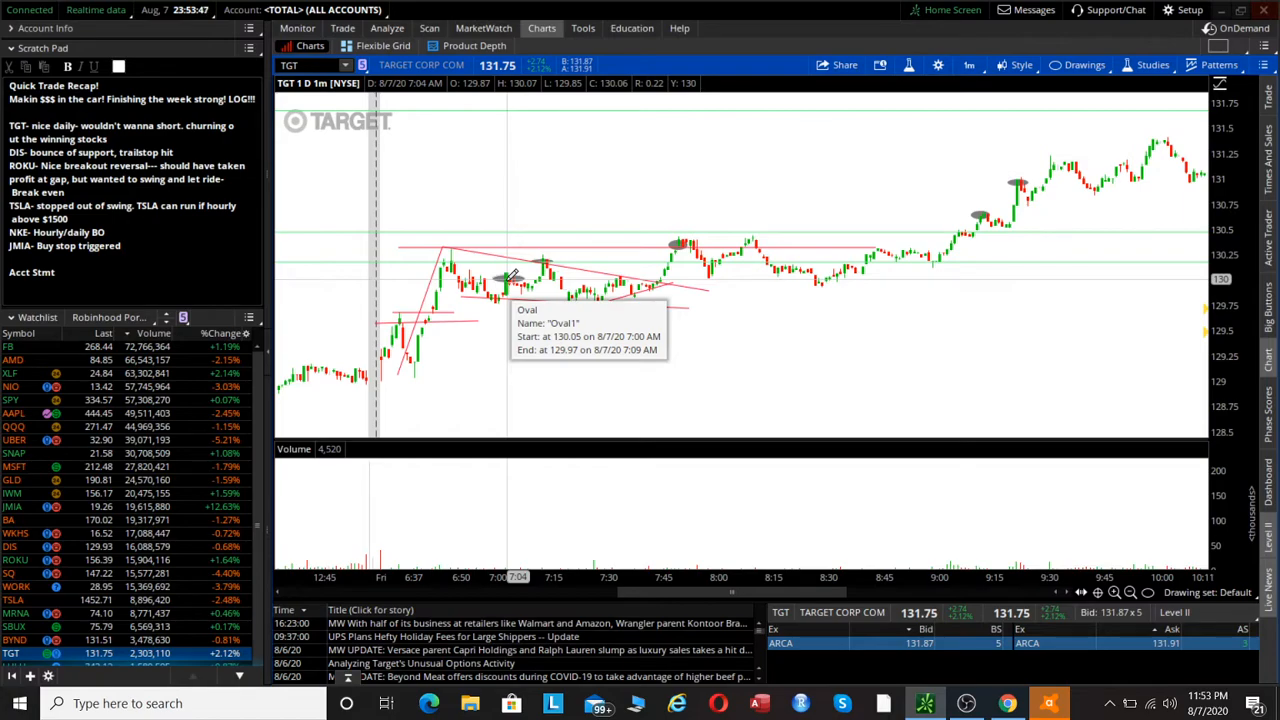
pyautogui.moveTo(524, 328)
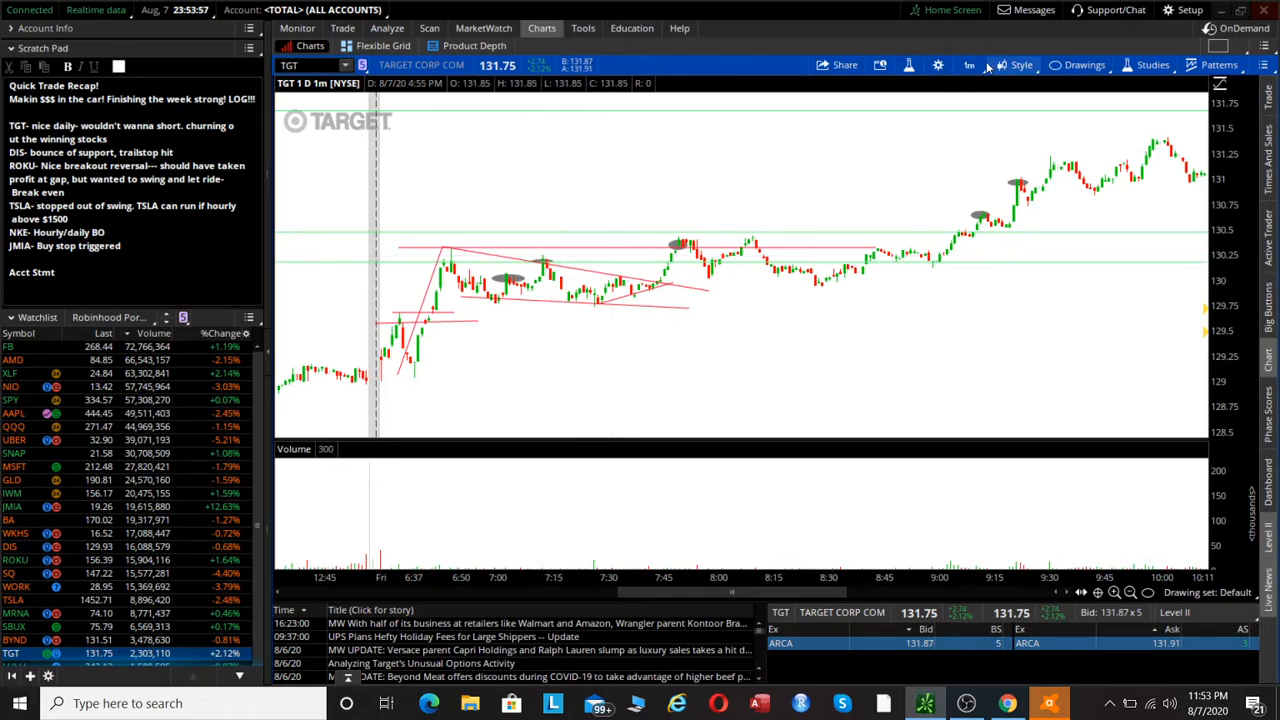
# Step: Cycle TGT through 20D:1h, 5D:5m and back to 1D:1m, then head toward the Monitor views
pyautogui.click(968, 64)
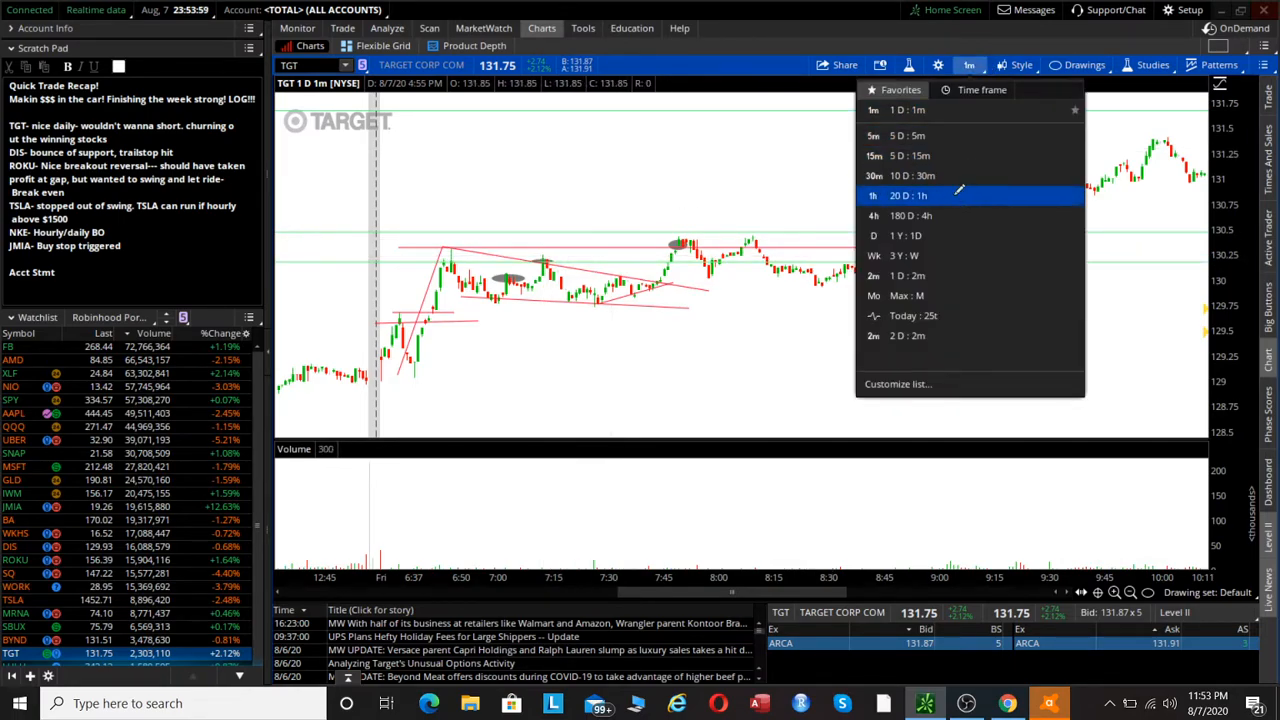
pyautogui.click(872, 196)
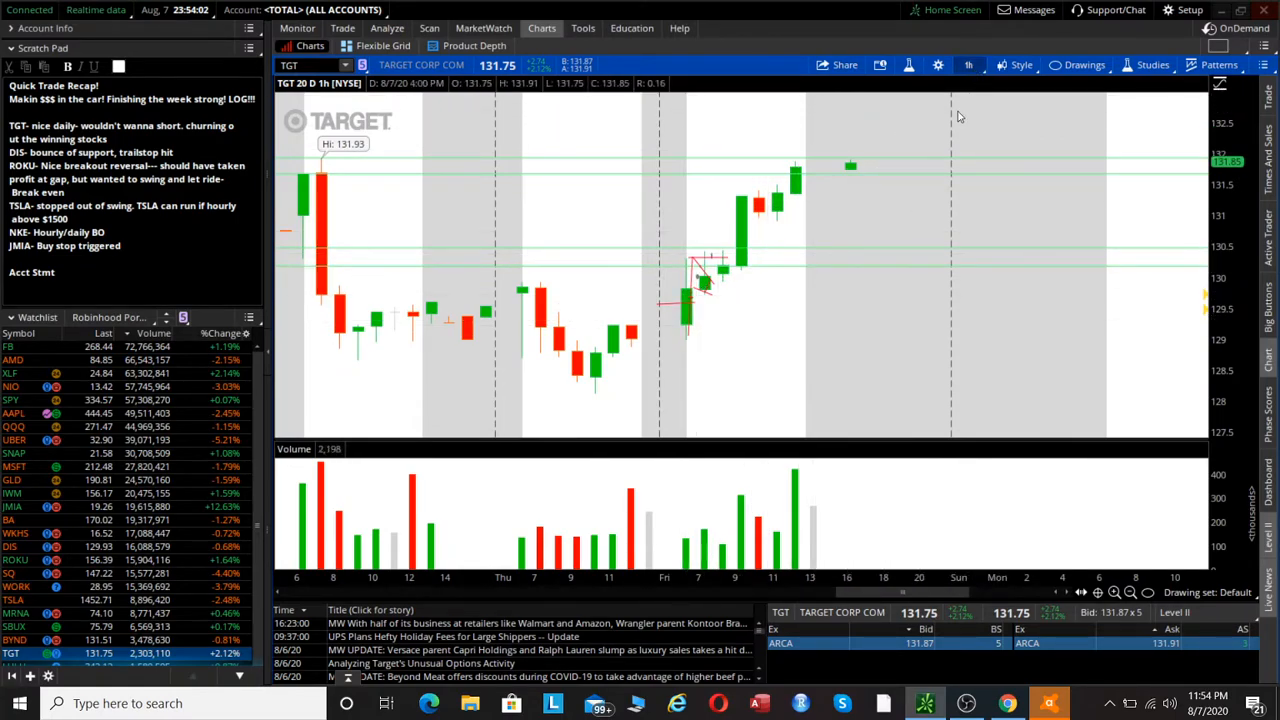
pyautogui.click(968, 64)
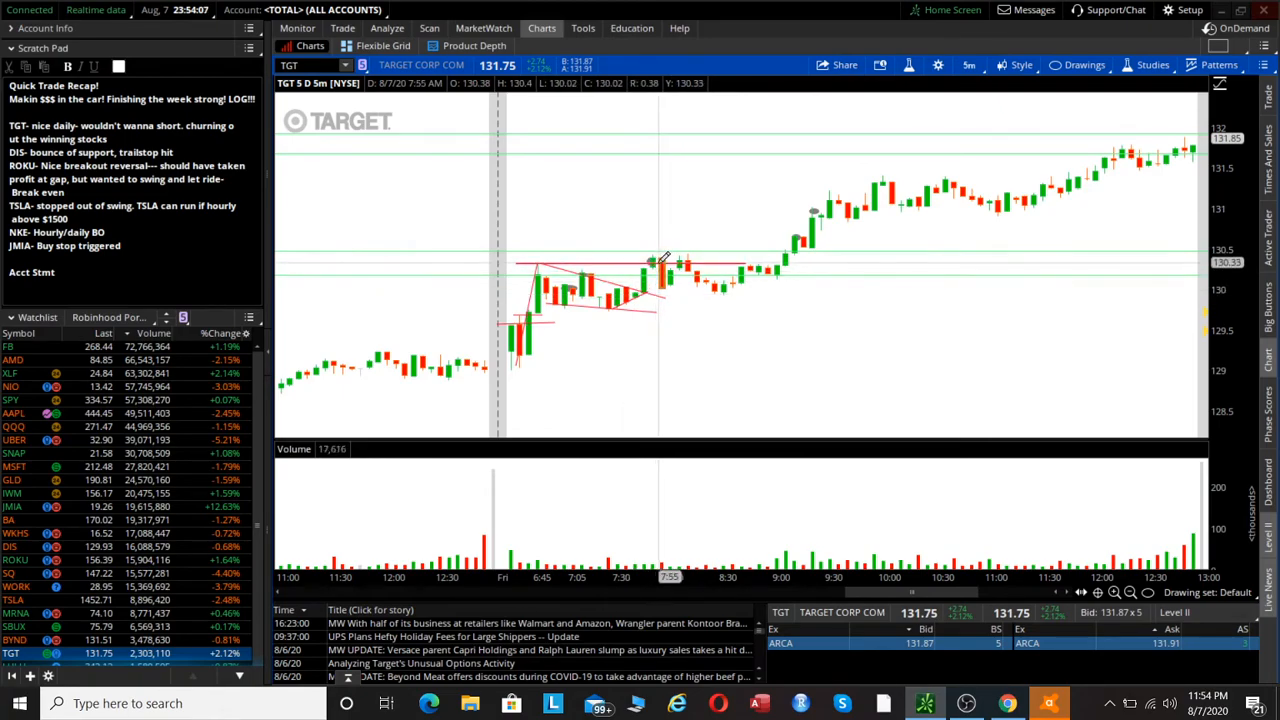
pyautogui.moveTo(656, 262)
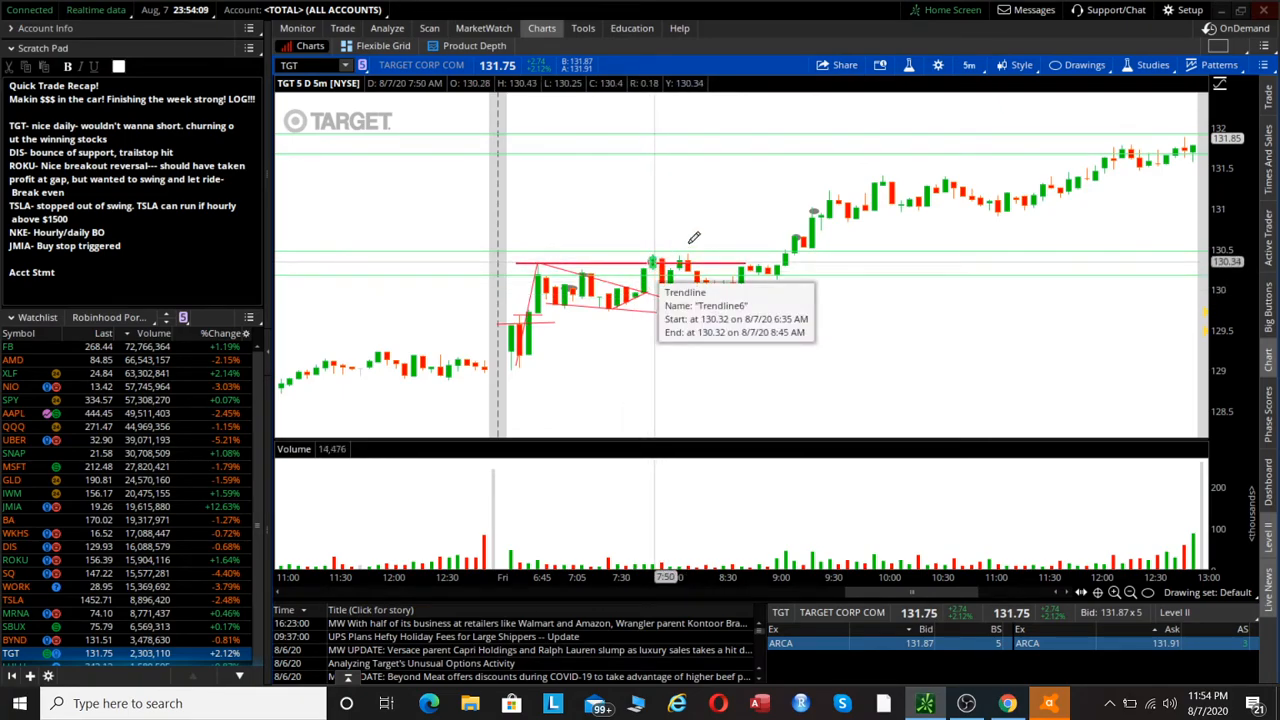
pyautogui.click(968, 64)
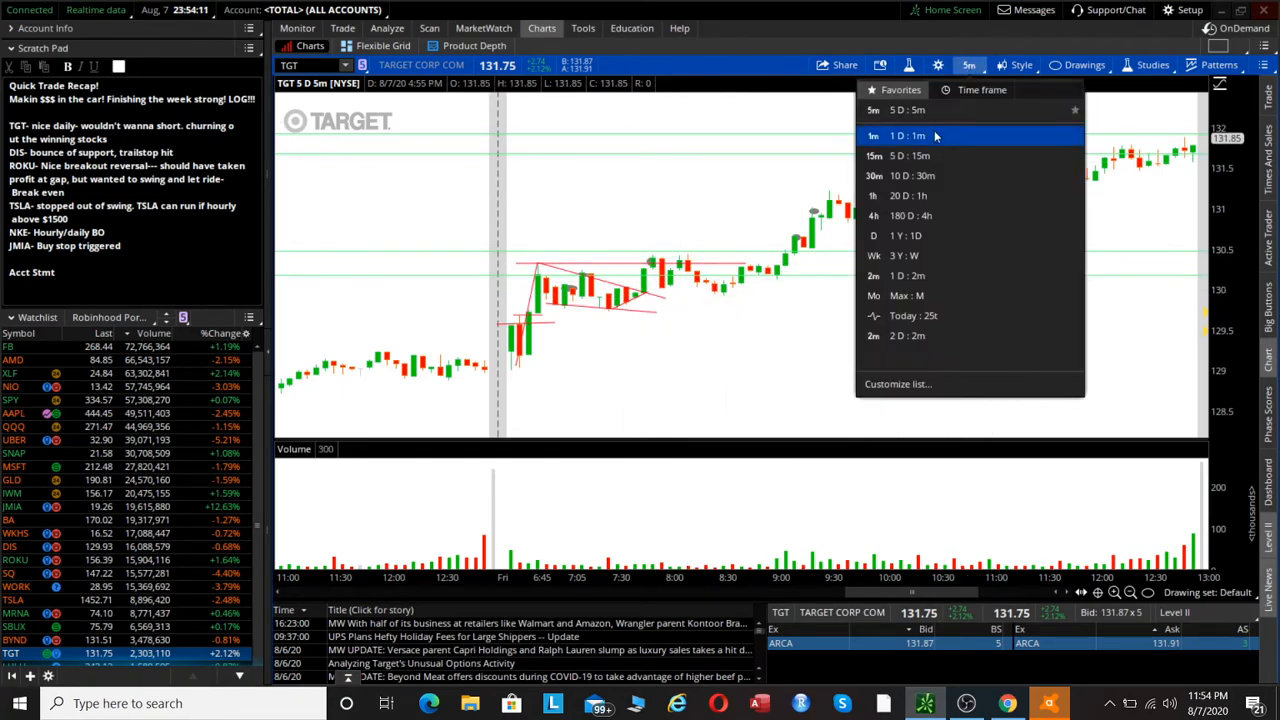
pyautogui.click(872, 136)
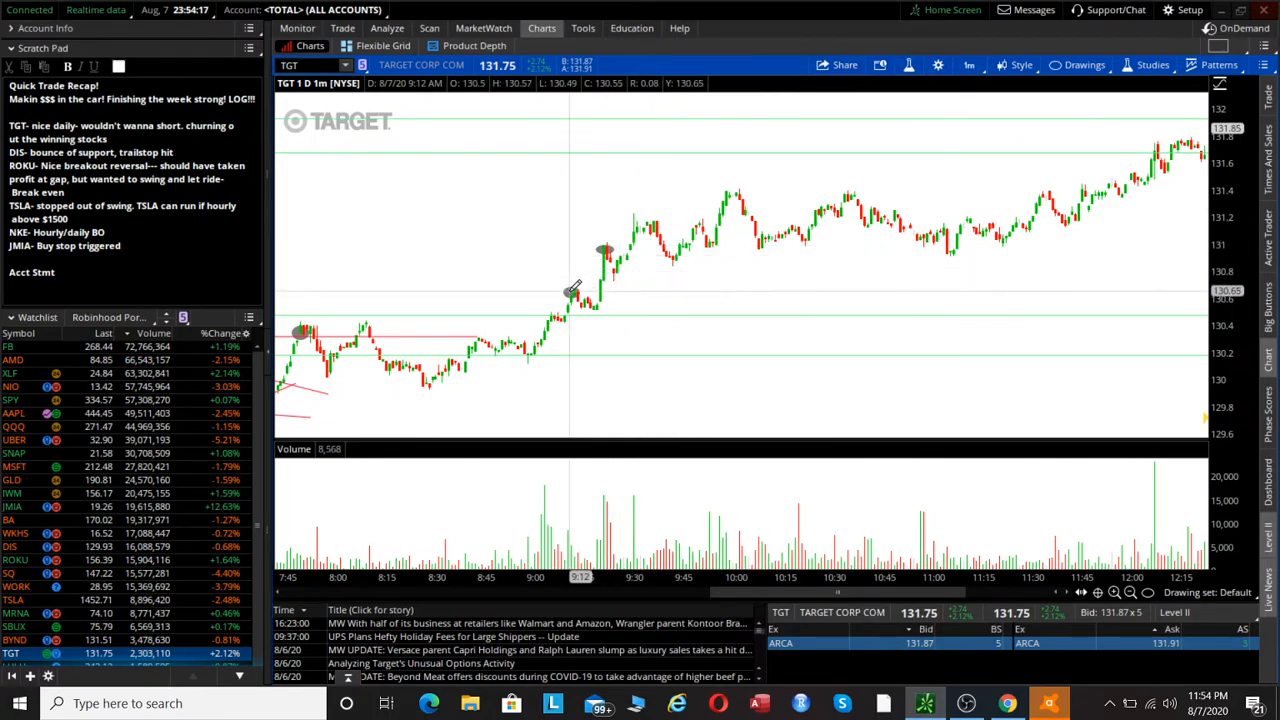
pyautogui.moveTo(604, 250)
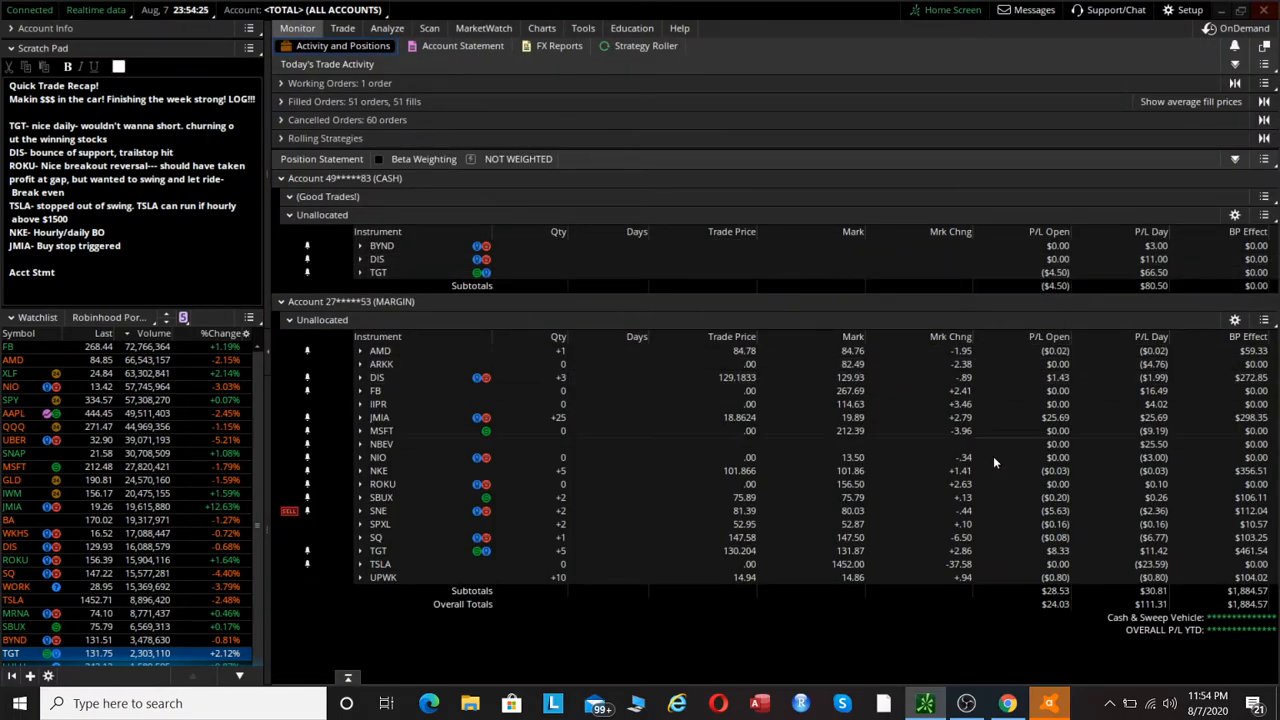
pyautogui.click(540, 28)
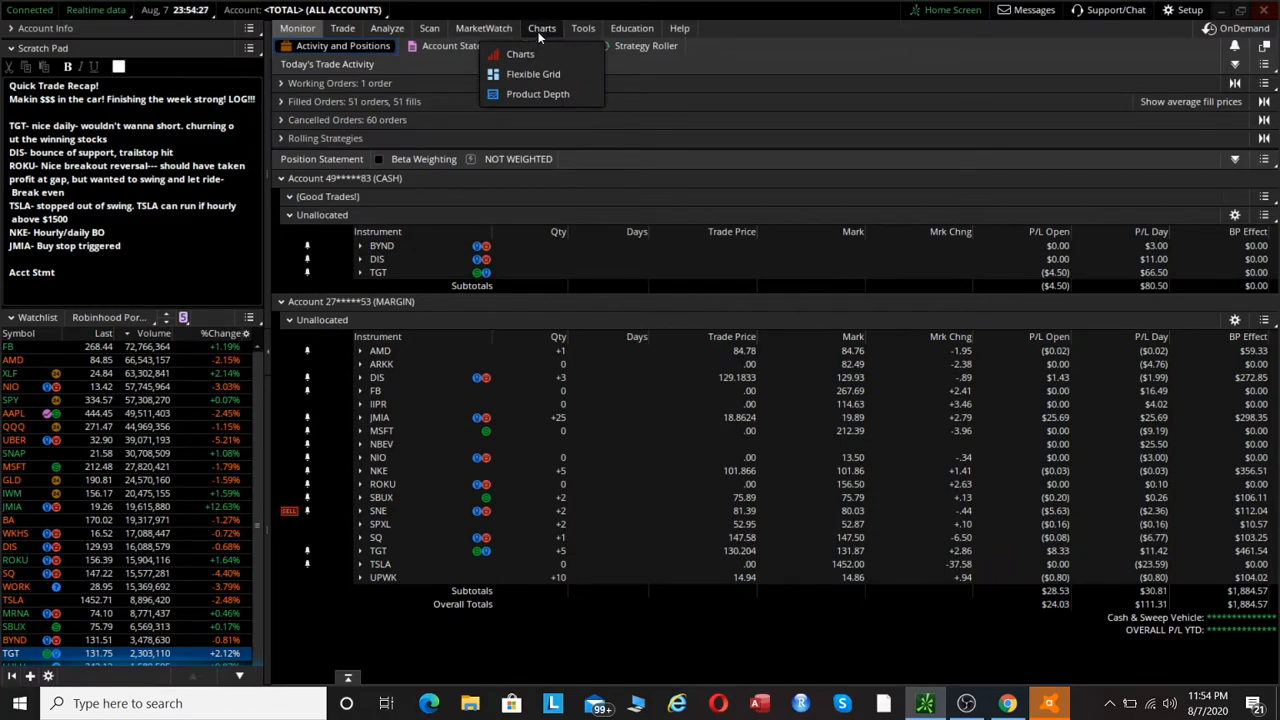
# Step: Return to the single chart view and bring up DIS's one-minute morning session
pyautogui.click(520, 54)
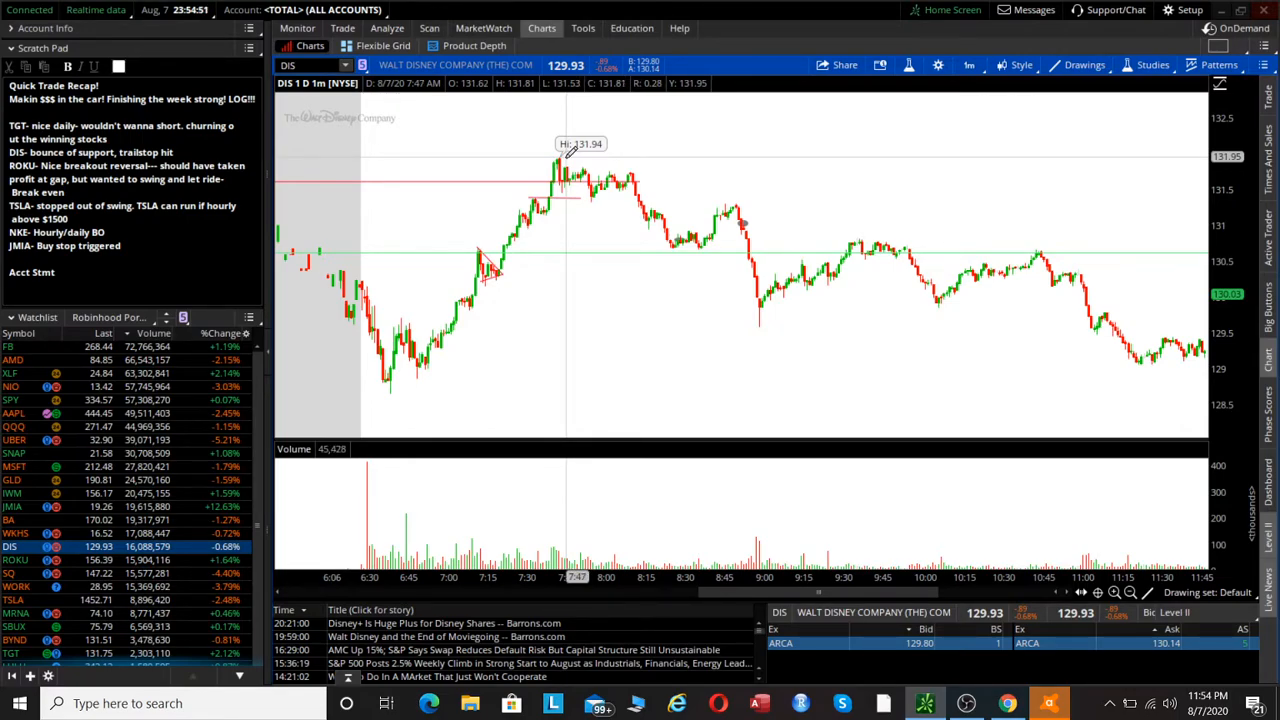
pyautogui.moveTo(604, 170)
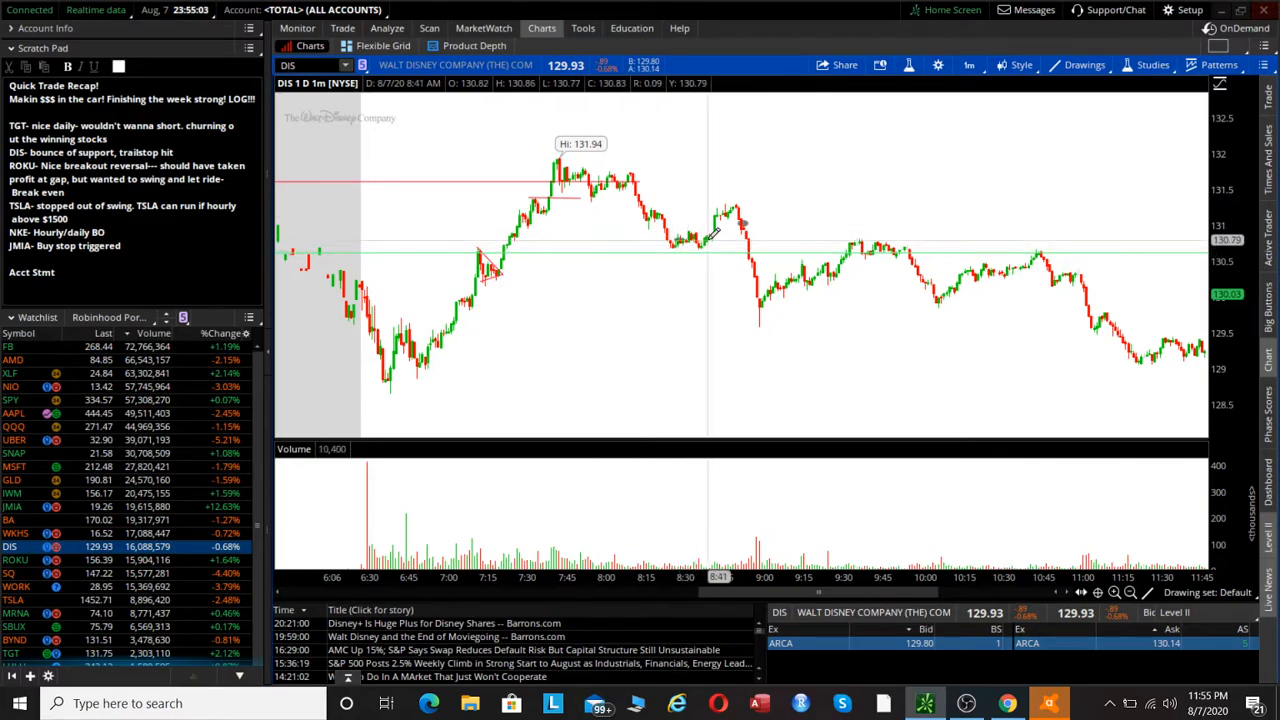
pyautogui.moveTo(670, 240)
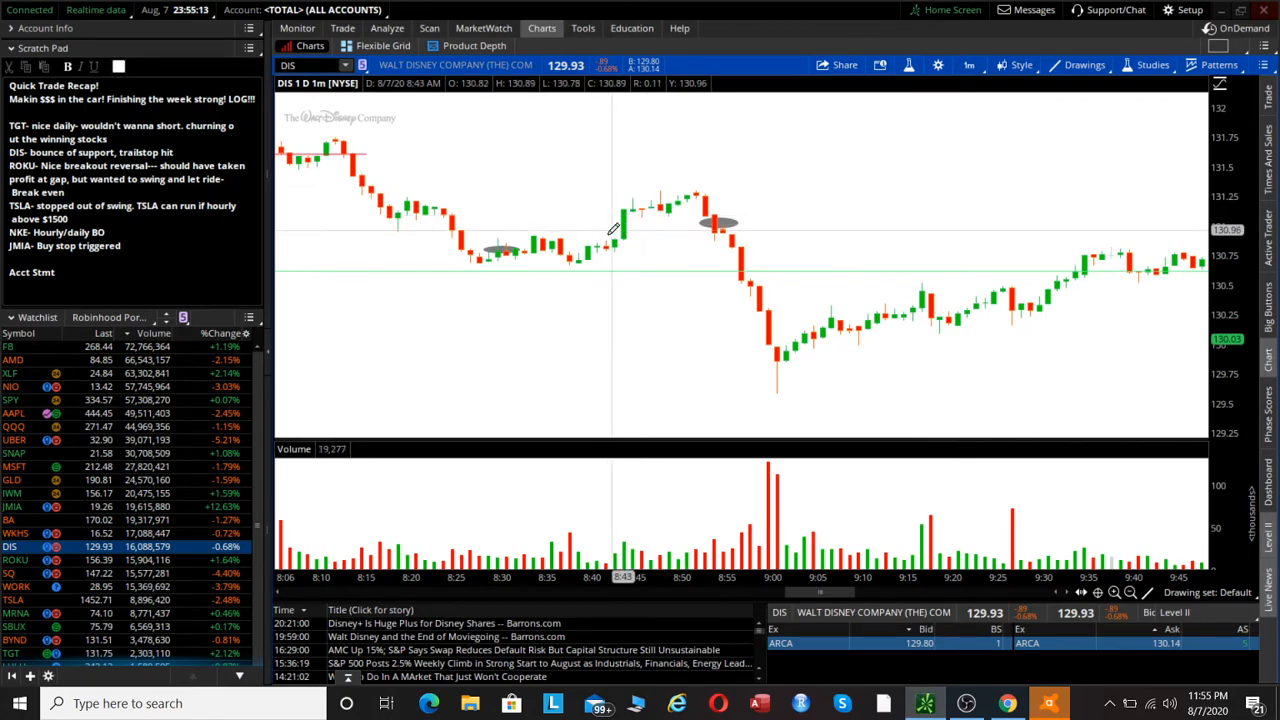
pyautogui.click(296, 28)
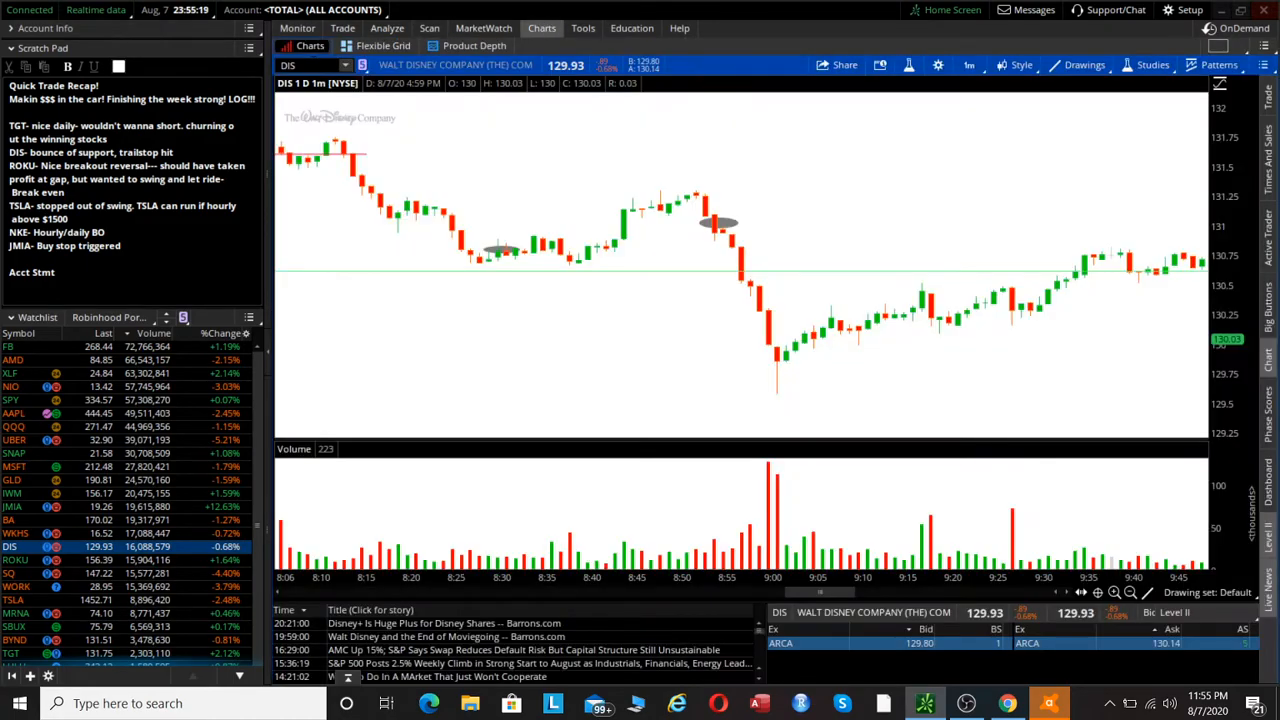
# Step: Load BYND and zoom its 1D:1m chart into the late-morning dip and rebound near 130.5
pyautogui.write('BYN')
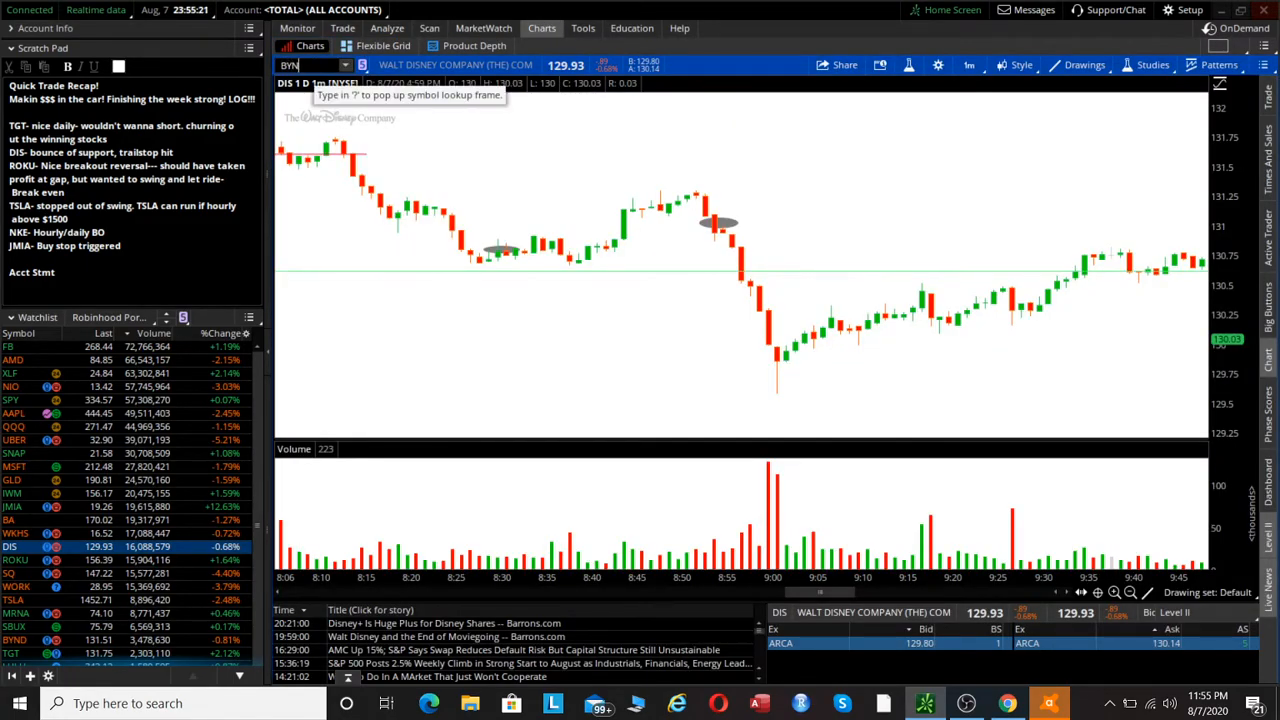
pyautogui.write('BYND')
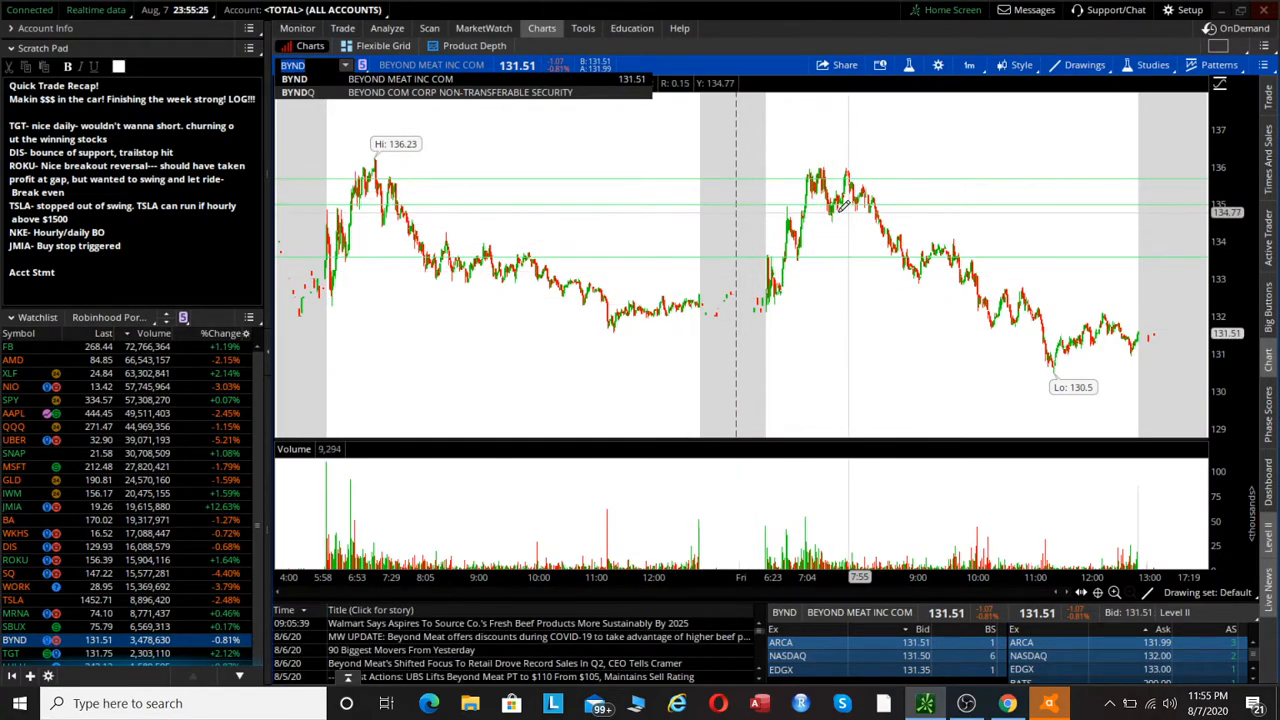
pyautogui.moveTo(856, 204)
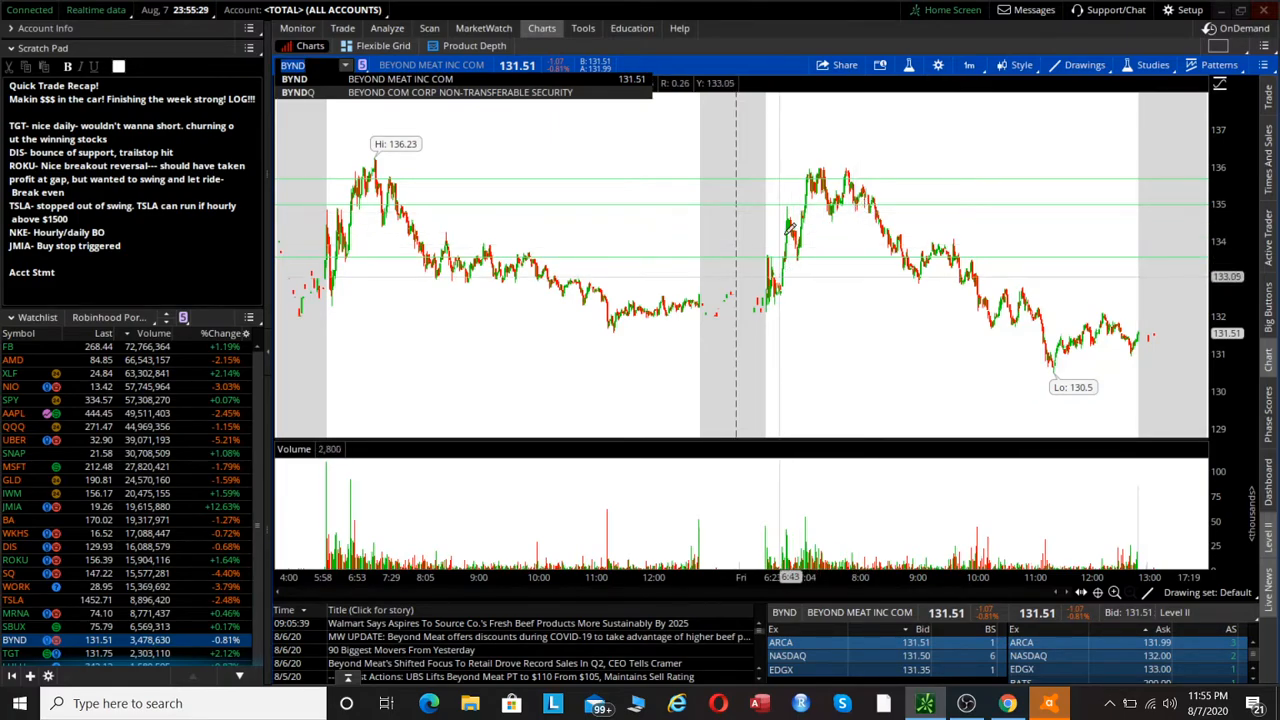
pyautogui.moveTo(756, 300)
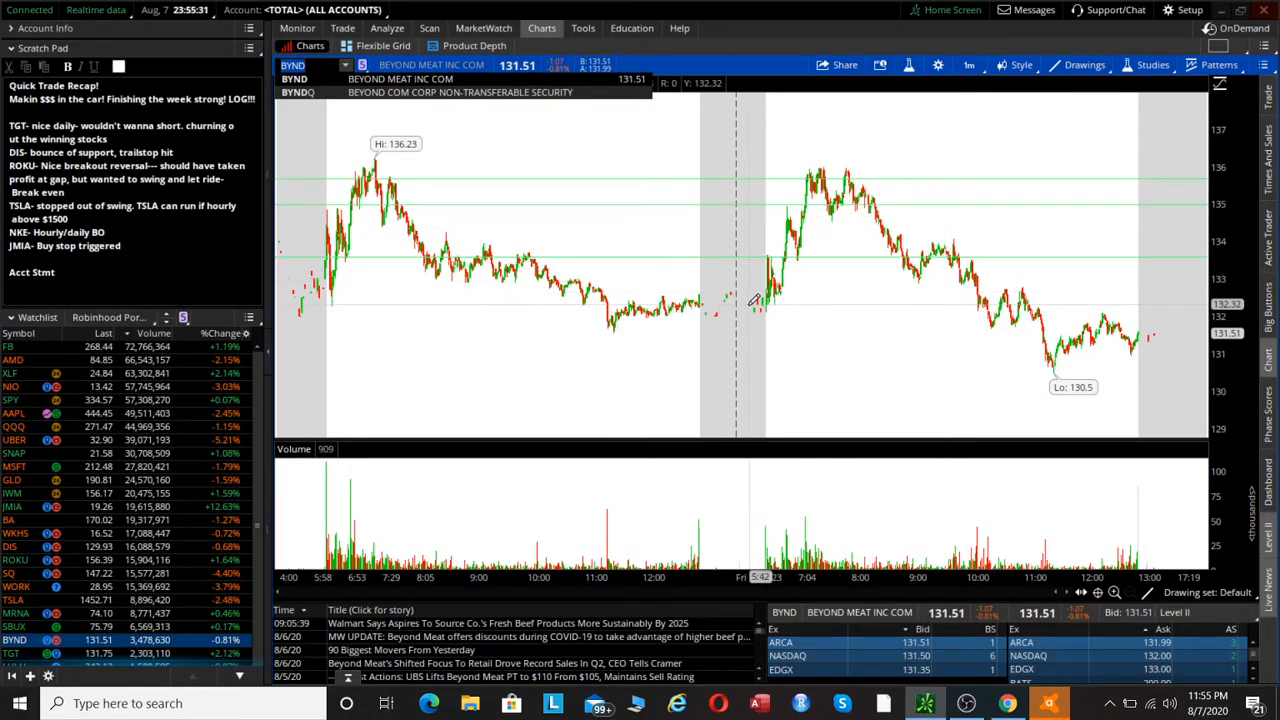
pyautogui.moveTo(760, 308); pyautogui.dragTo(1104, 304)
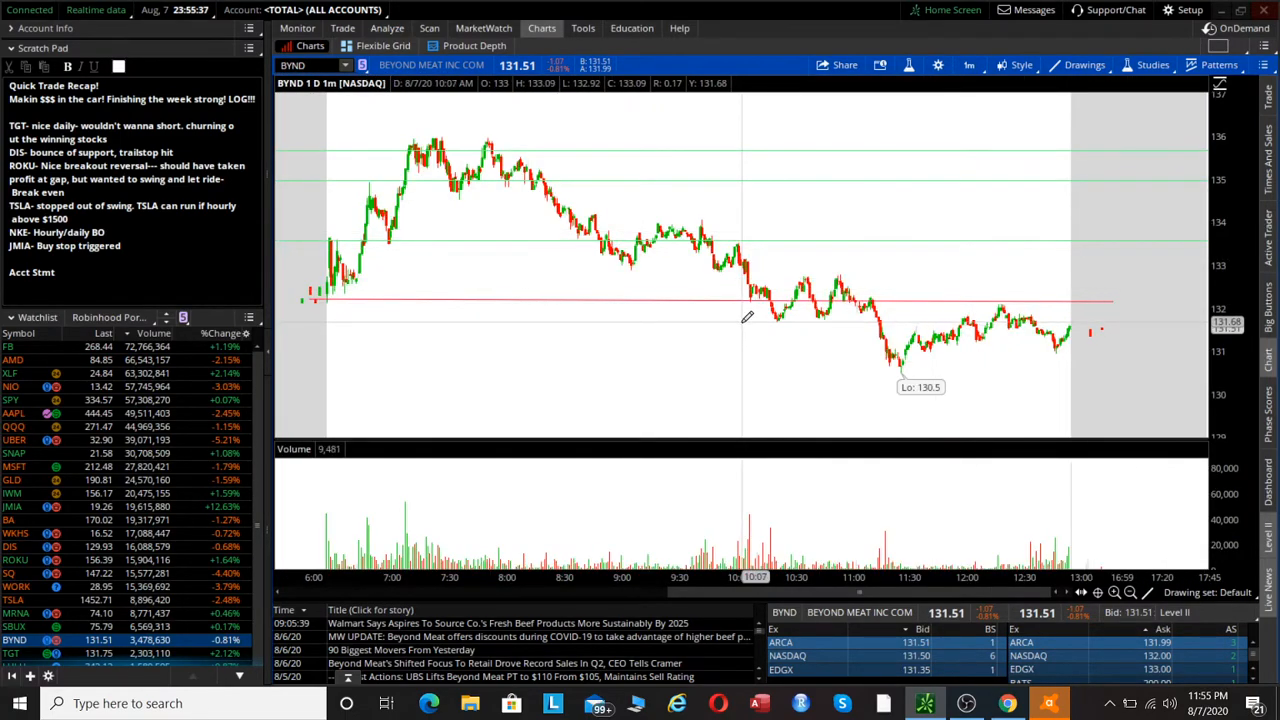
pyautogui.moveTo(744, 320); pyautogui.dragTo(1050, 308)
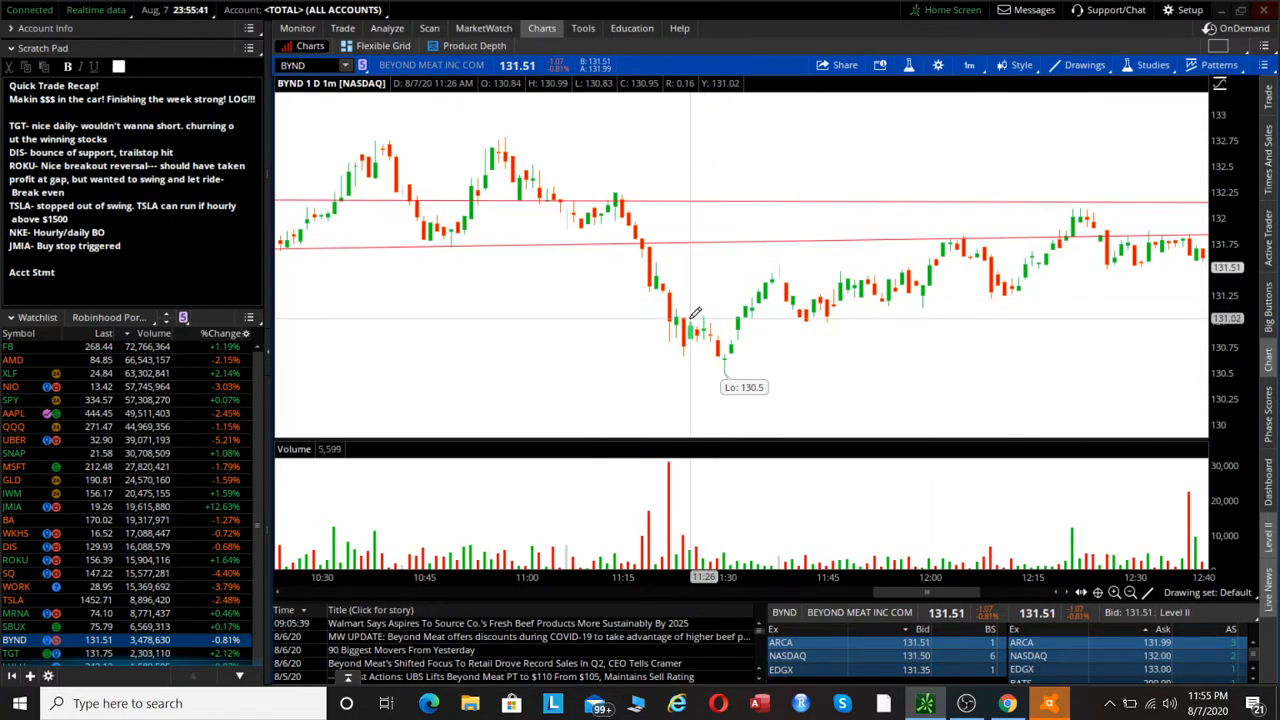
pyautogui.moveTo(696, 316)
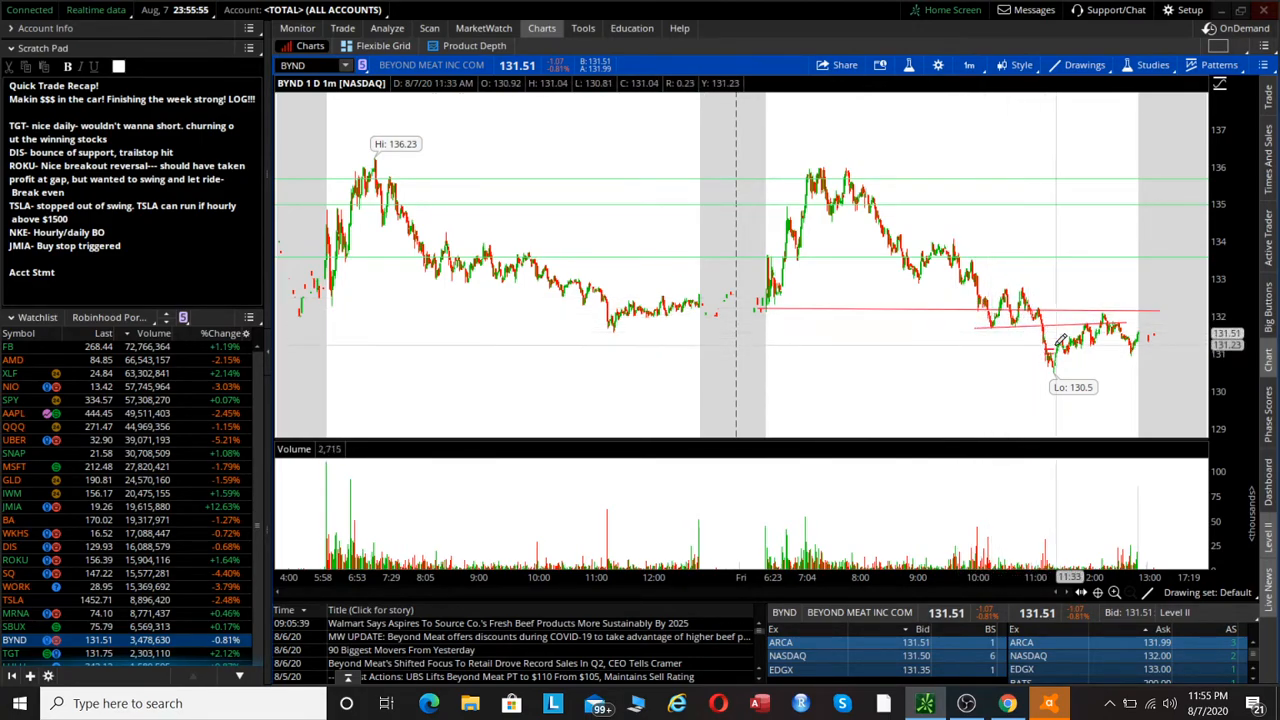
pyautogui.moveTo(1030, 384)
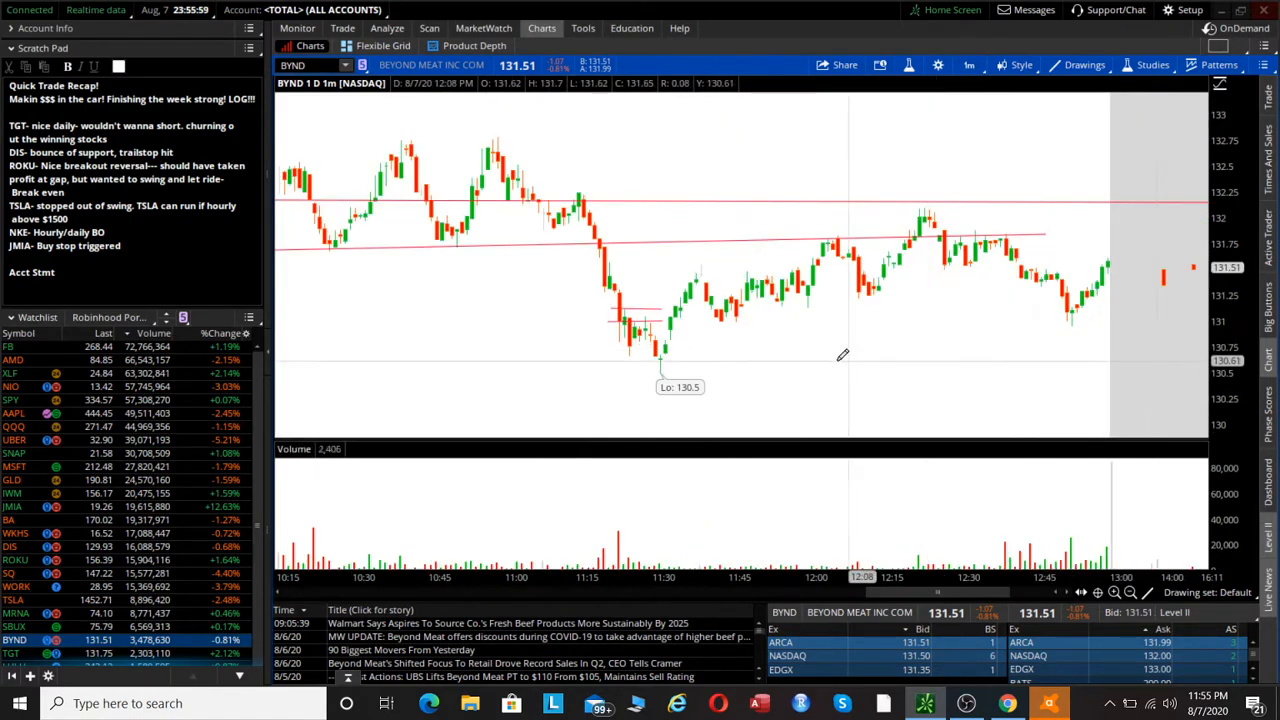
pyautogui.moveTo(684, 388)
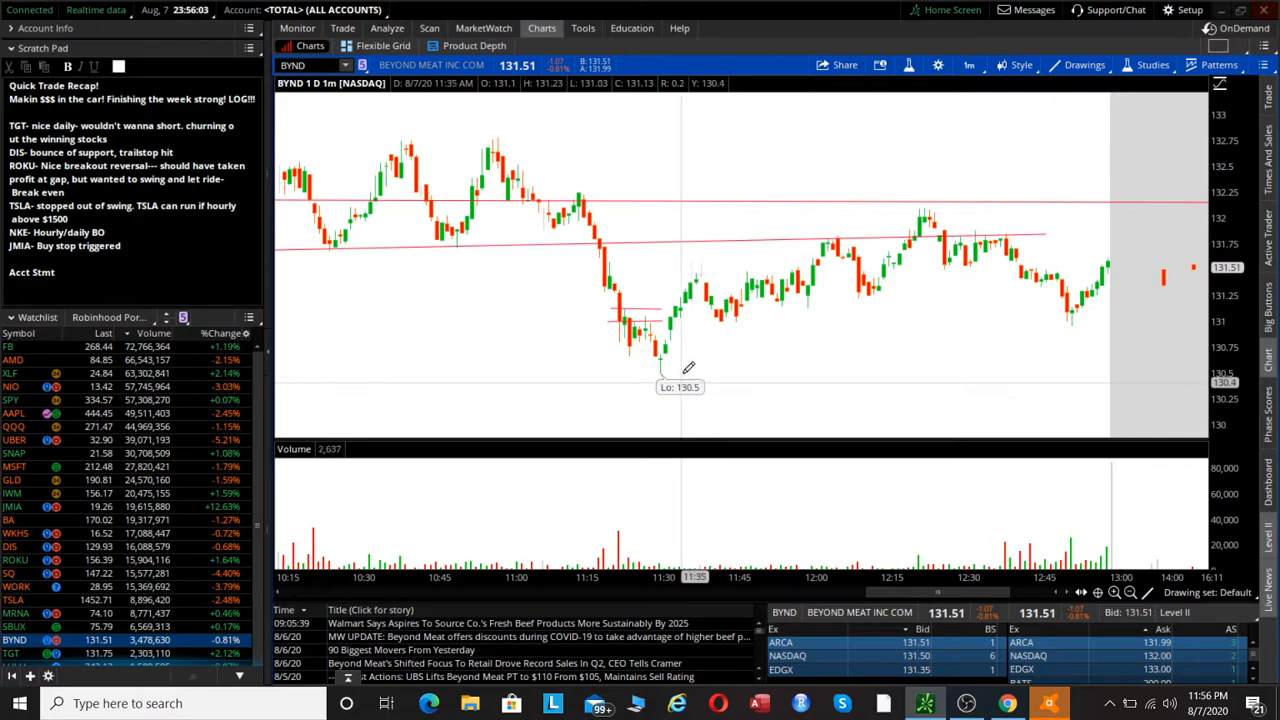
pyautogui.moveTo(684, 394)
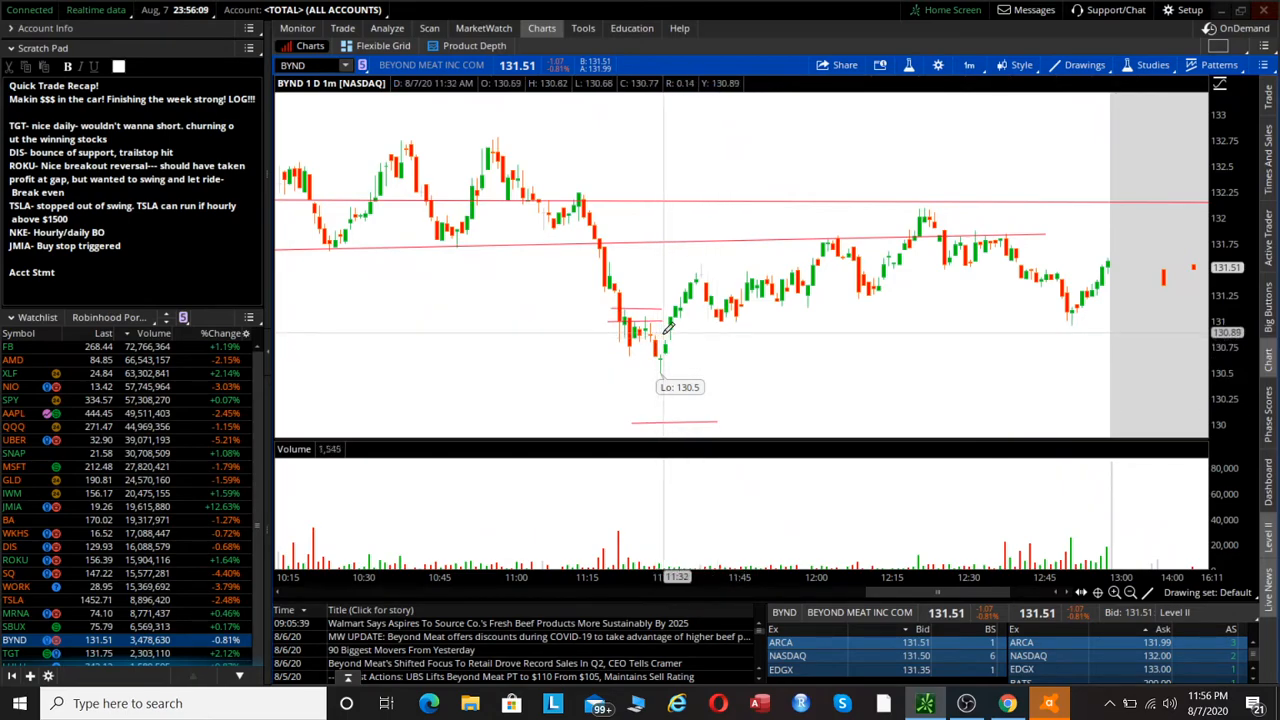
pyautogui.click(296, 28)
pyautogui.write('ROKU')
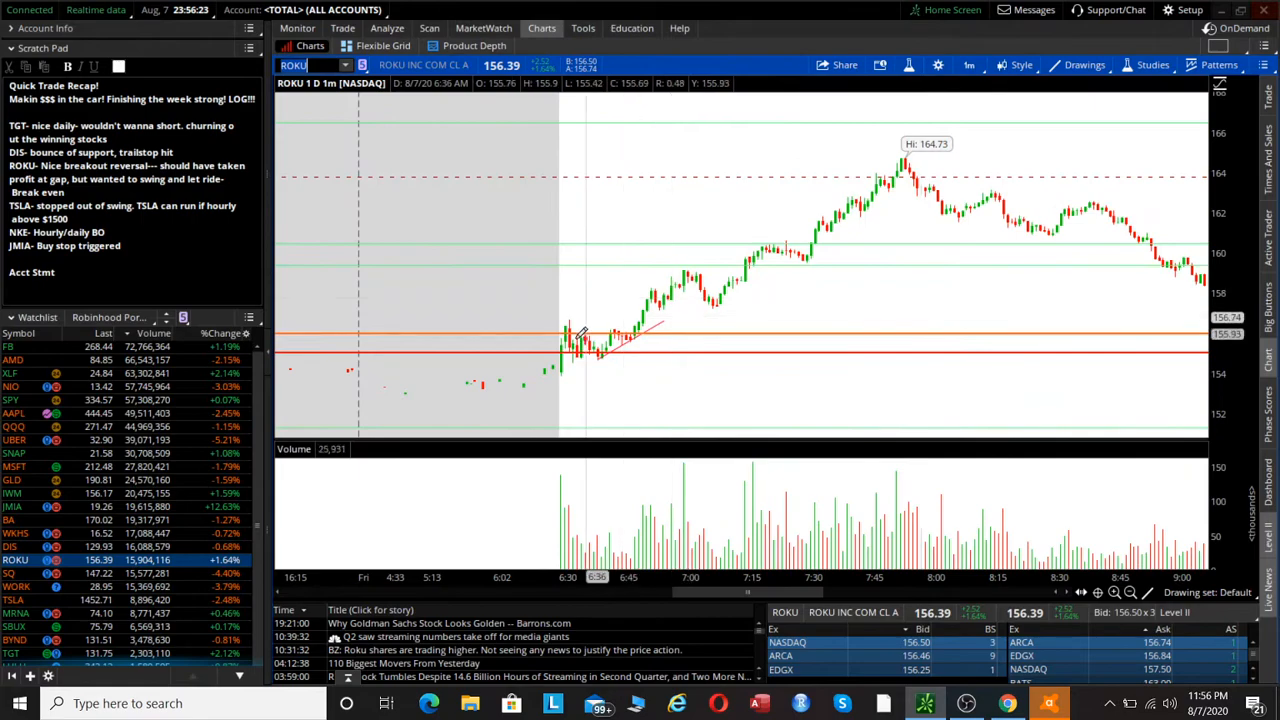
# Step: Pan ROKU's chart across several days to show the 158.06, 156.48 and 156.72 fills
pyautogui.moveTo(560, 324); pyautogui.dragTo(676, 322)
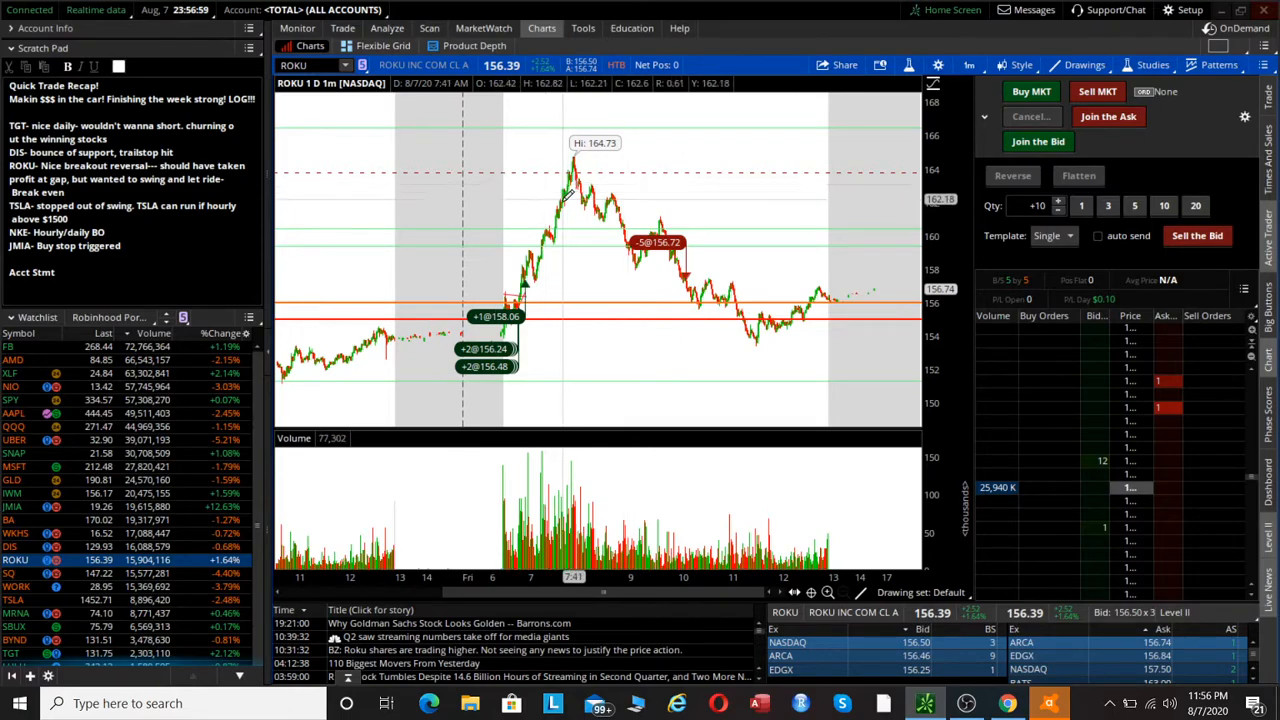
pyautogui.moveTo(564, 196)
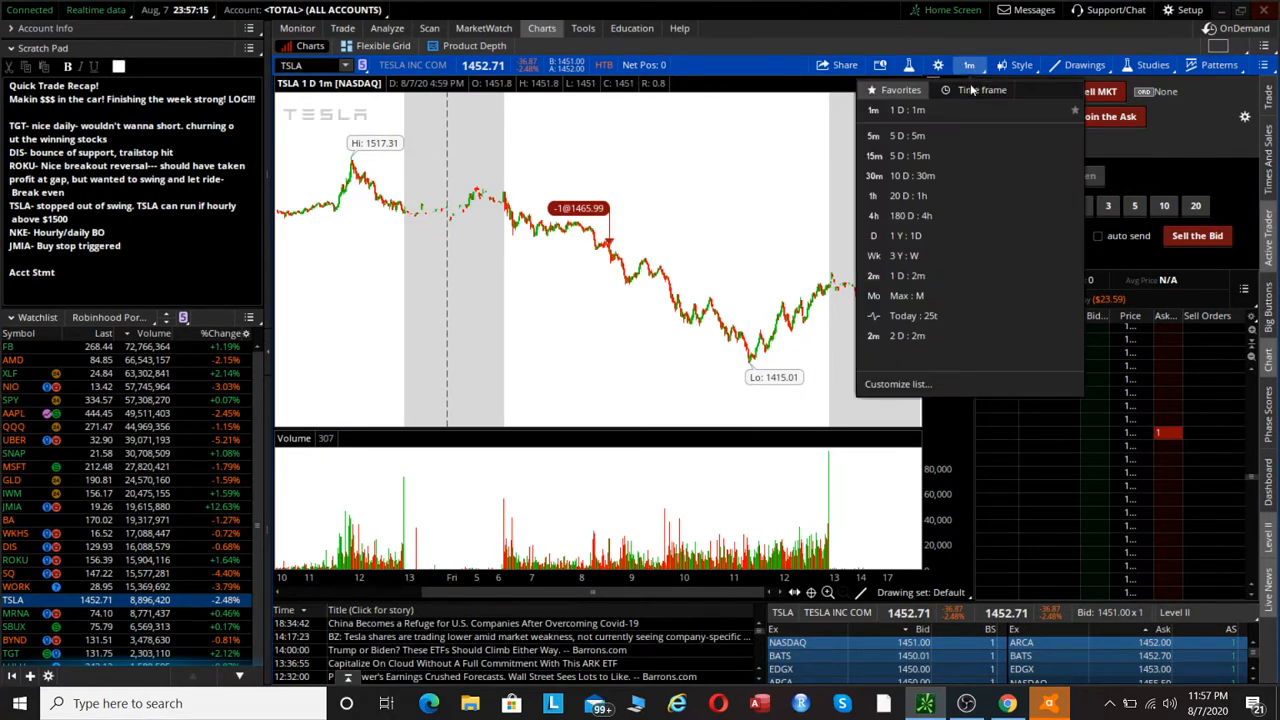
# Step: Switch TSLA to the 5D:5m chart showing the 1496.67 buy and 1465.99 sell
pyautogui.click(872, 136)
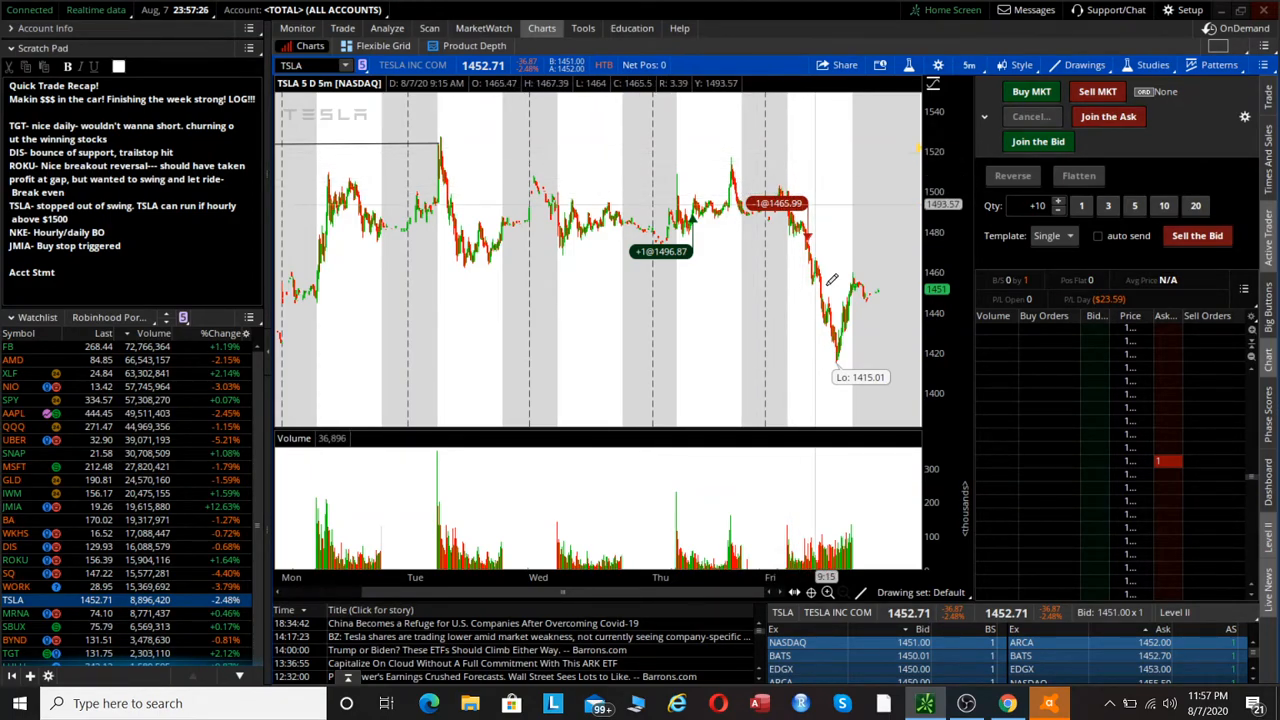
pyautogui.moveTo(690, 230)
pyautogui.write('NKE')
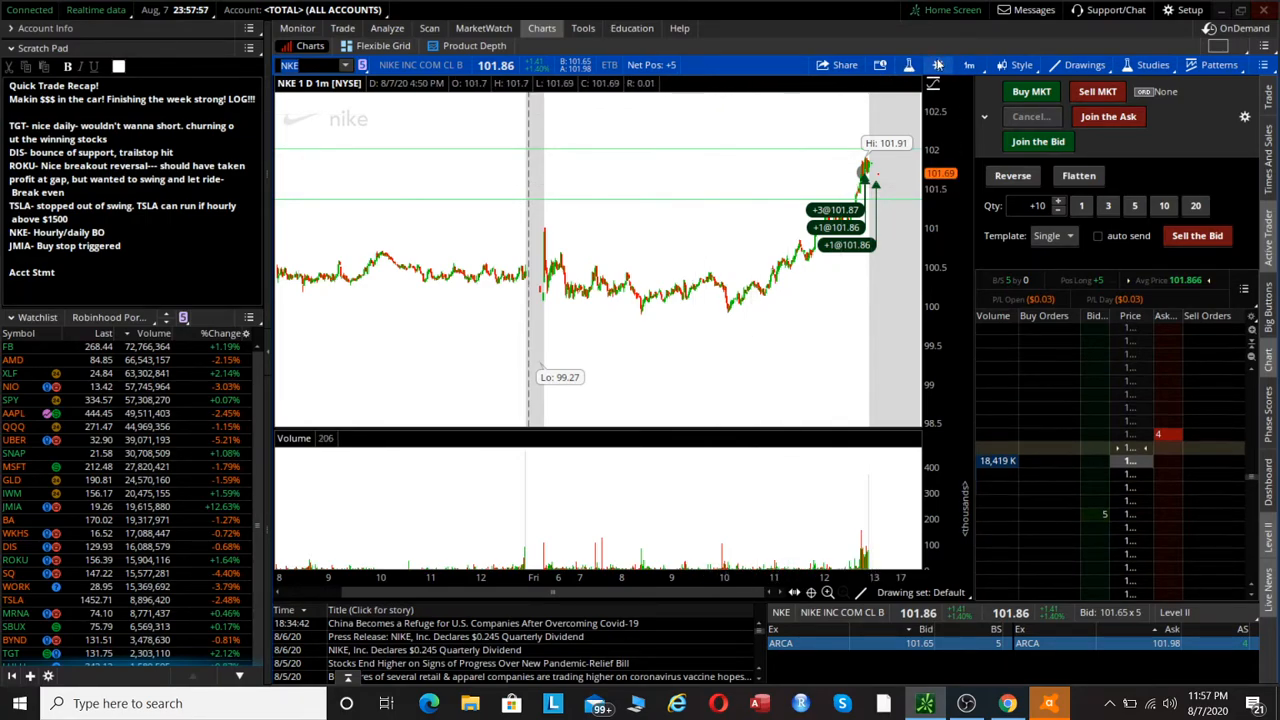
# Step: View NKE on 1Y:1D for the breakout, then return to 1D:1m and pan to today's 101.91 high
pyautogui.click(936, 64)
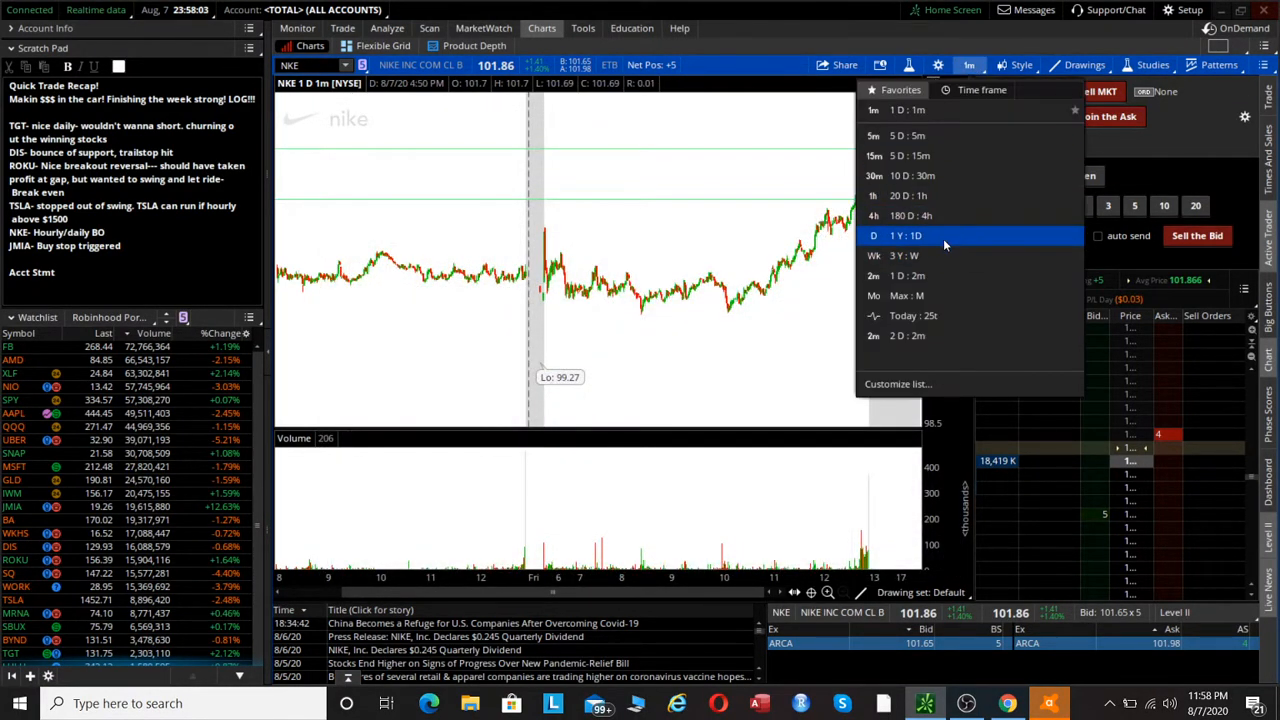
pyautogui.click(872, 236)
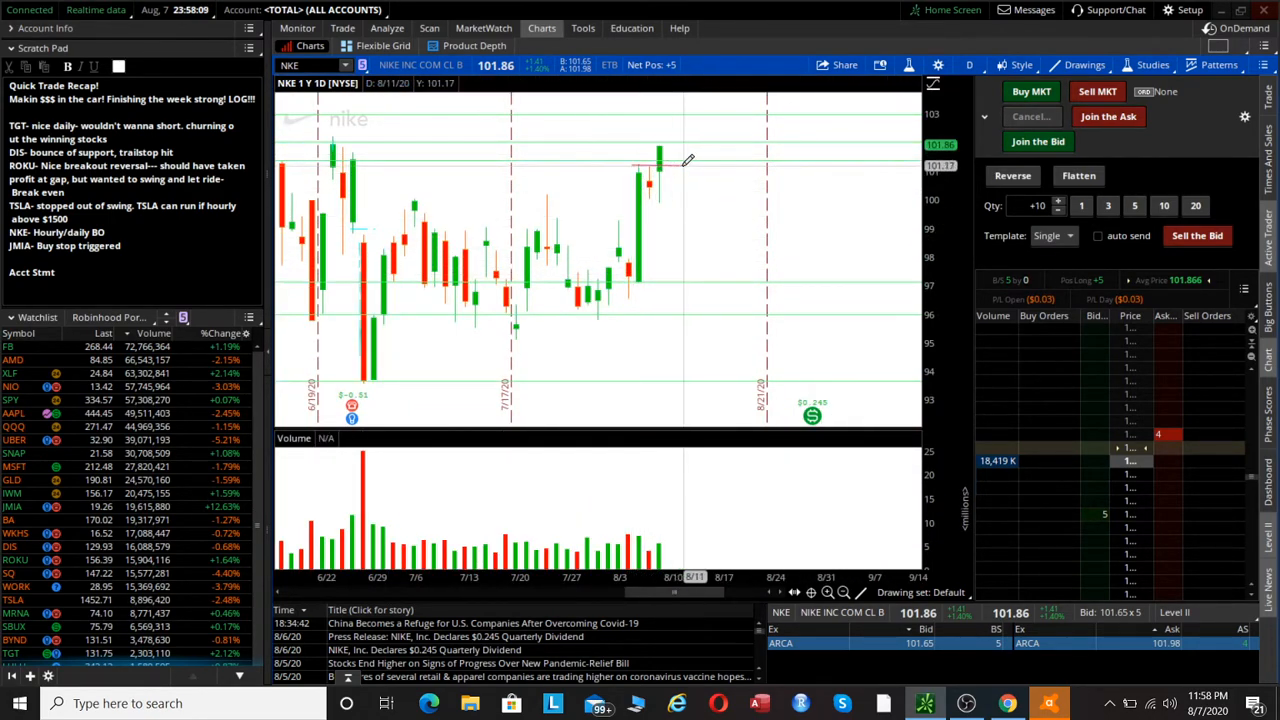
pyautogui.moveTo(696, 192)
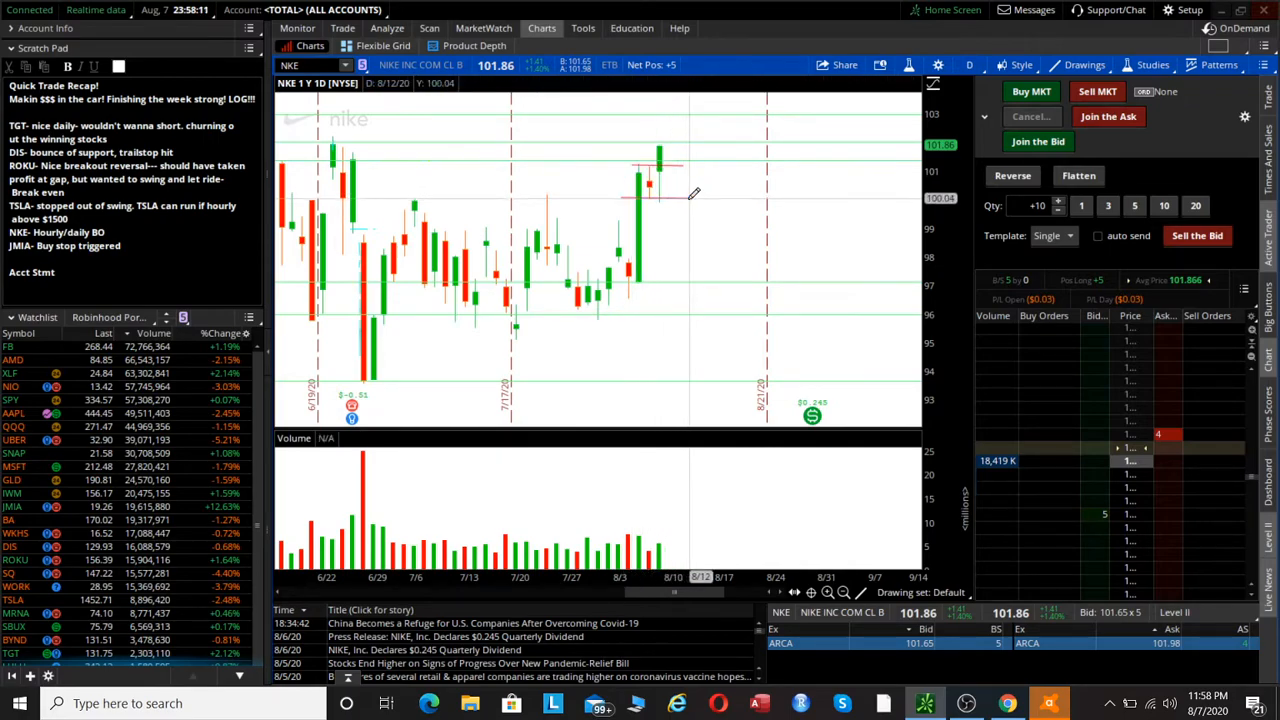
pyautogui.moveTo(660, 160)
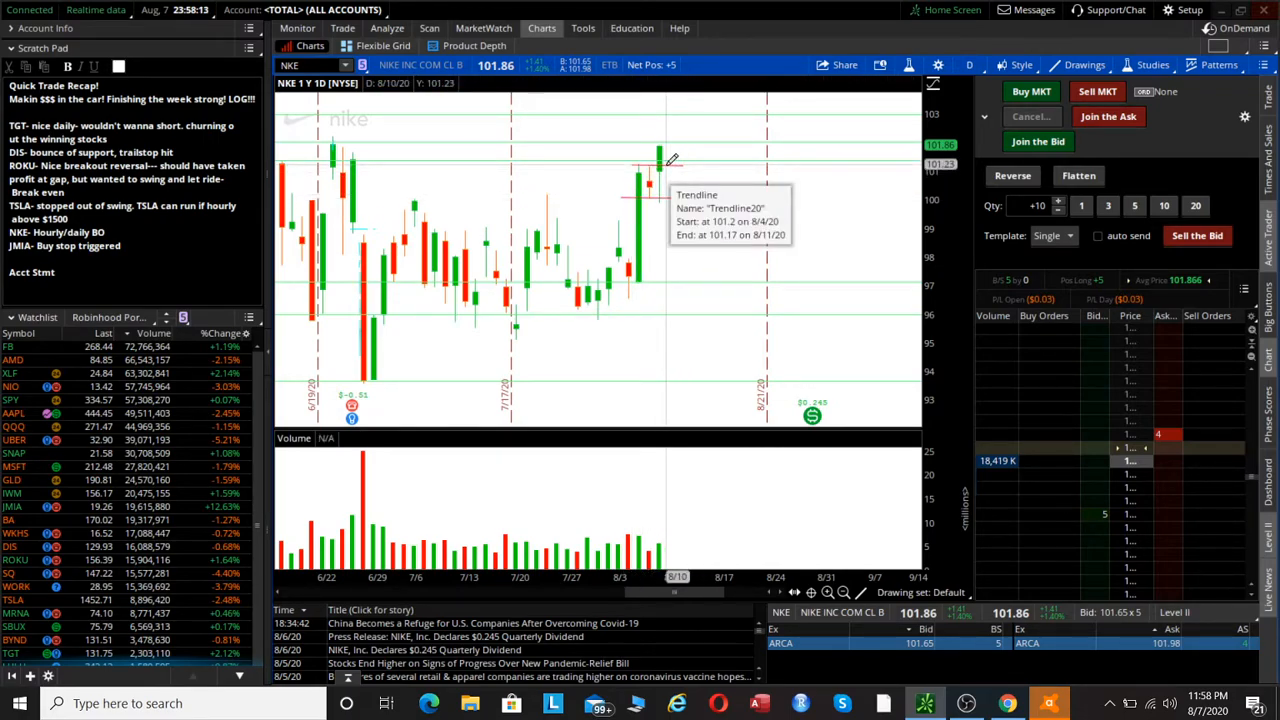
pyautogui.click(968, 64)
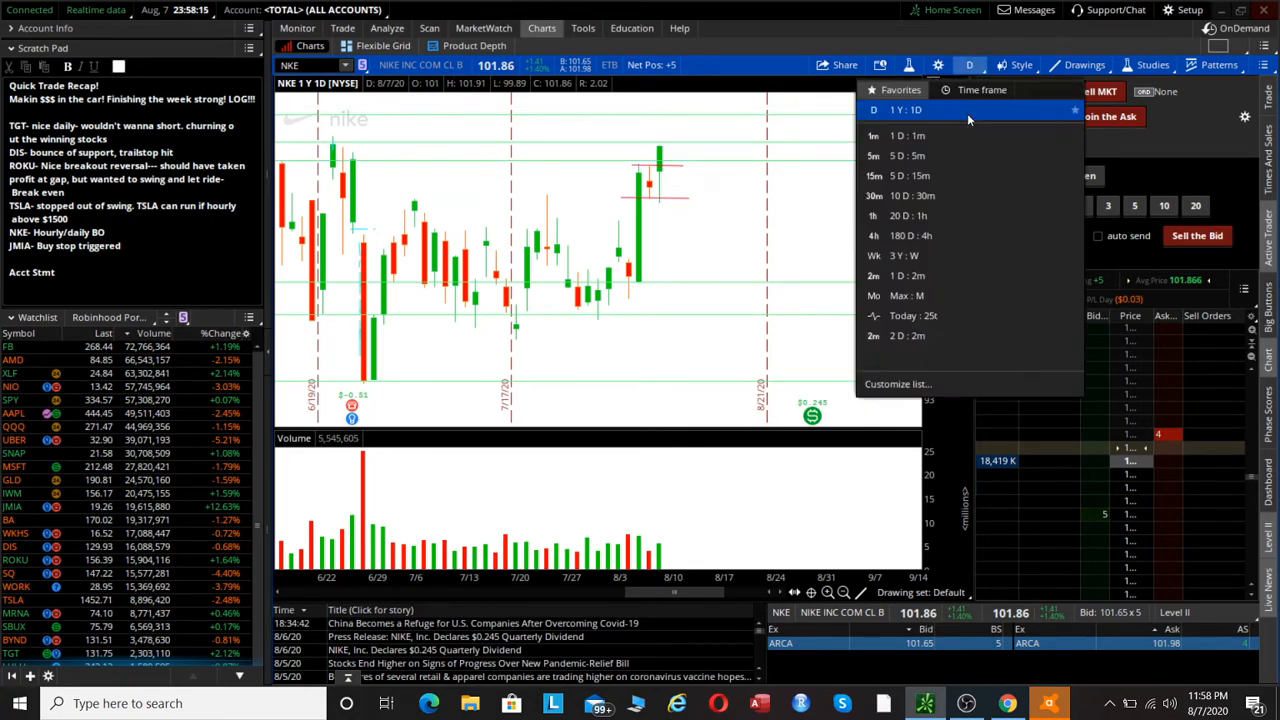
pyautogui.click(872, 136)
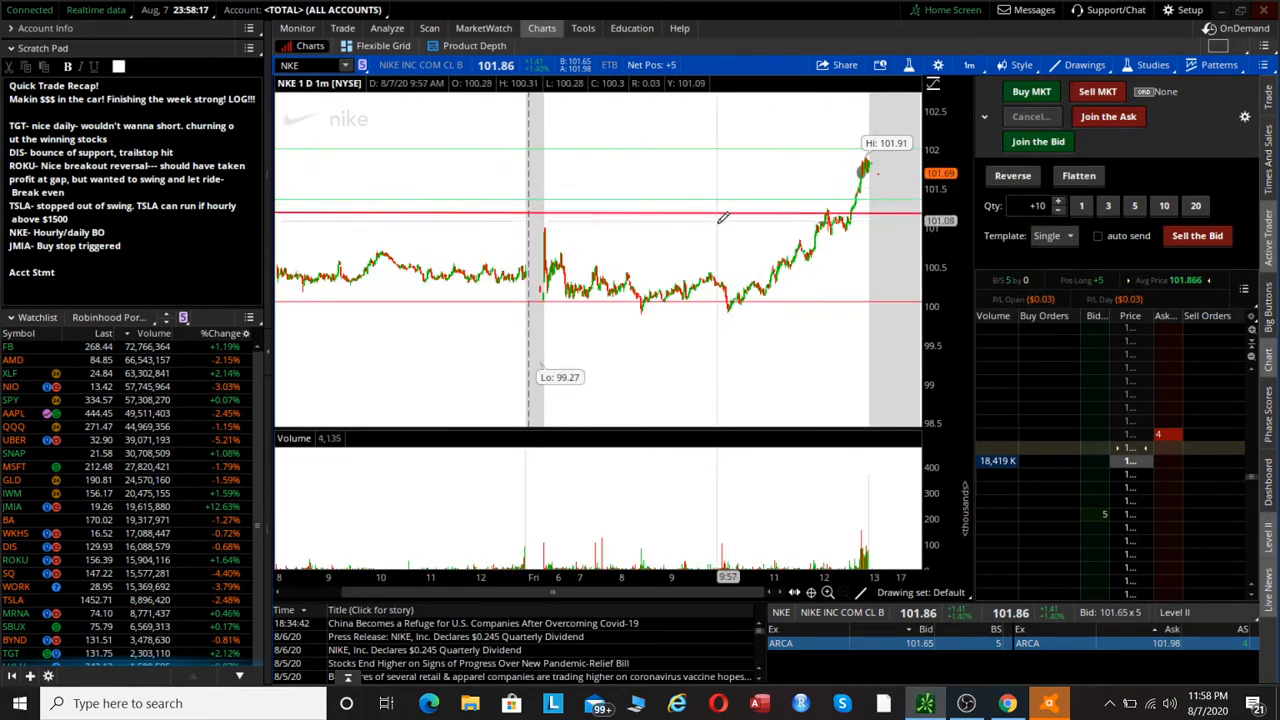
pyautogui.moveTo(540, 232); pyautogui.dragTo(840, 224)
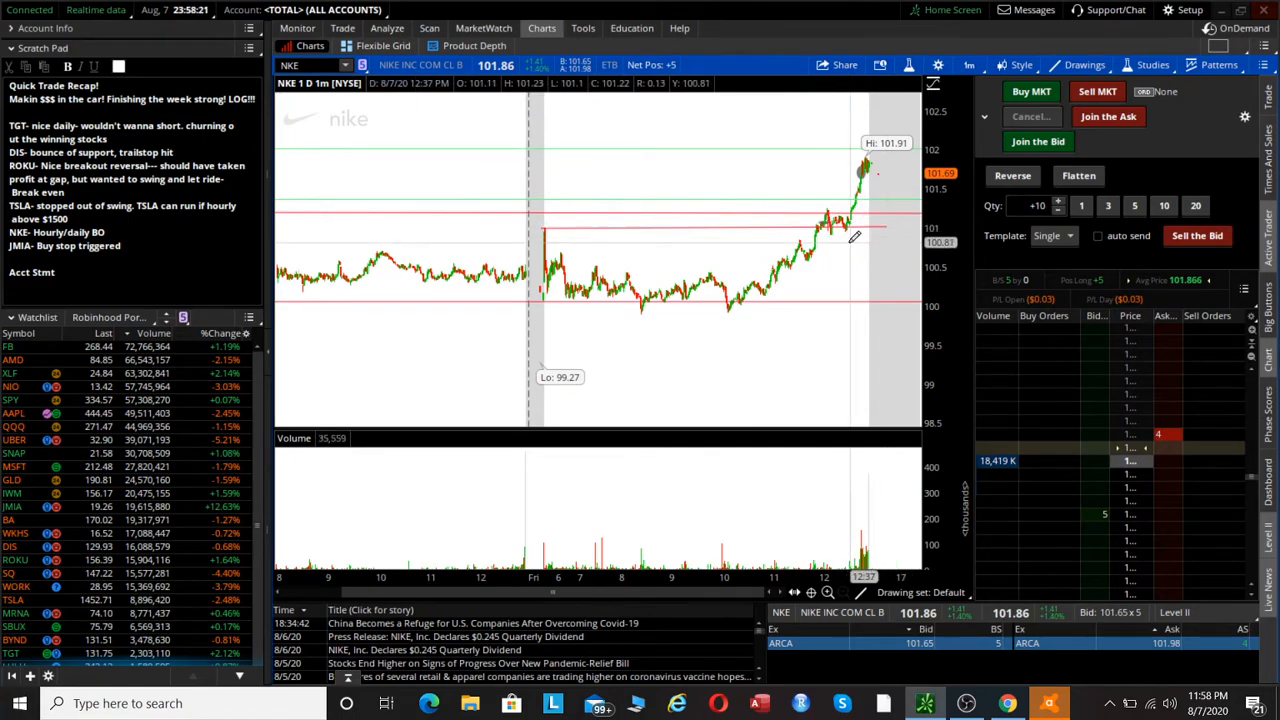
pyautogui.moveTo(856, 242)
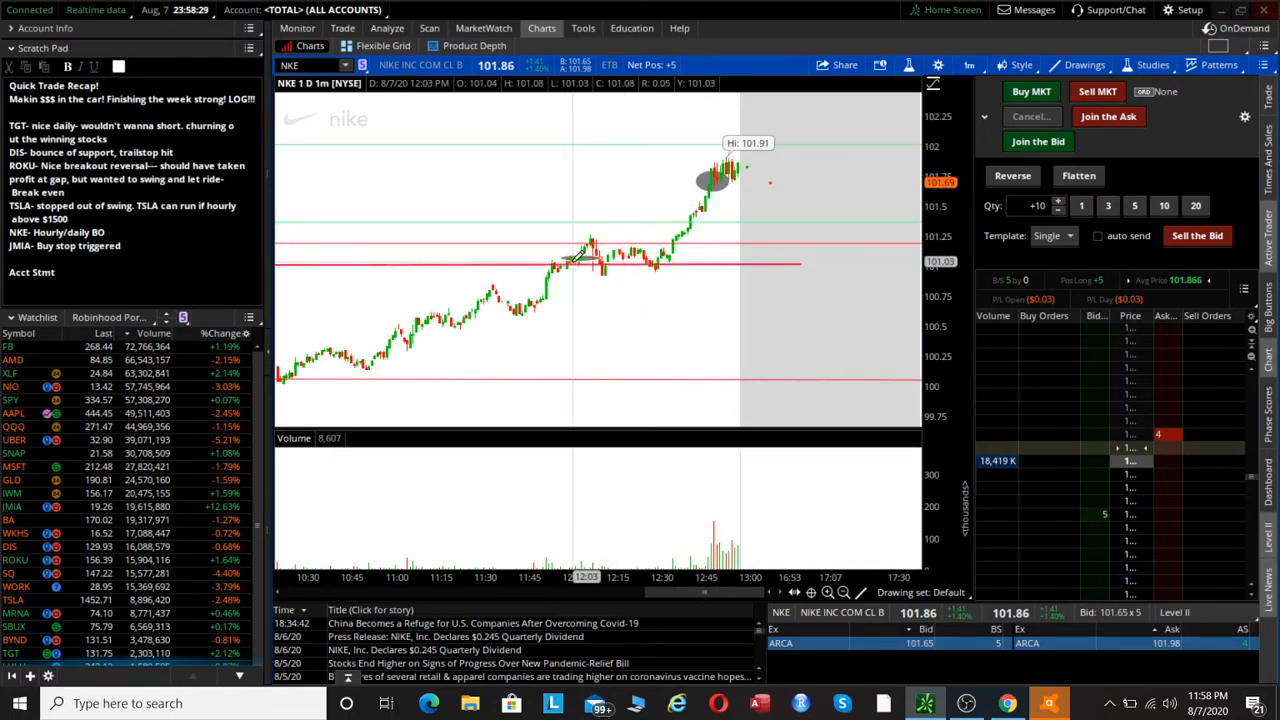
pyautogui.moveTo(580, 258)
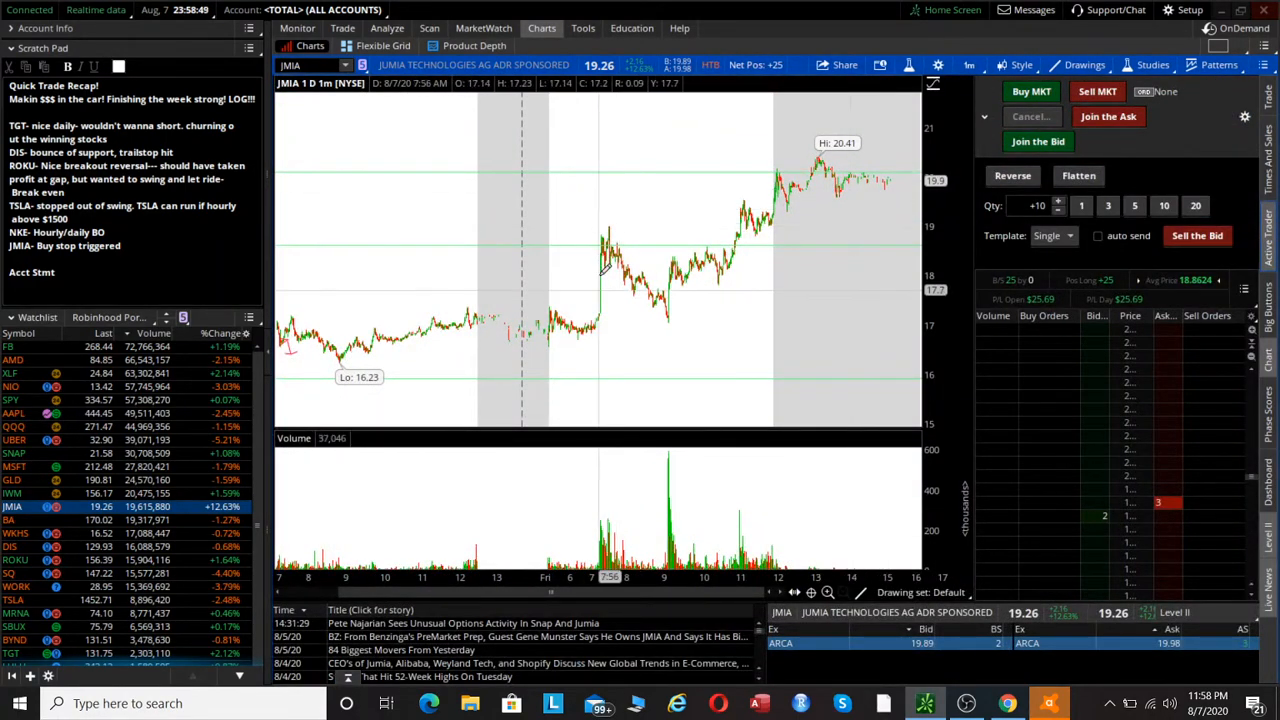
# Step: Draw JMIA's pullback channel lines and a horizontal level across the breakout
pyautogui.moveTo(604, 236); pyautogui.dragTo(690, 312)
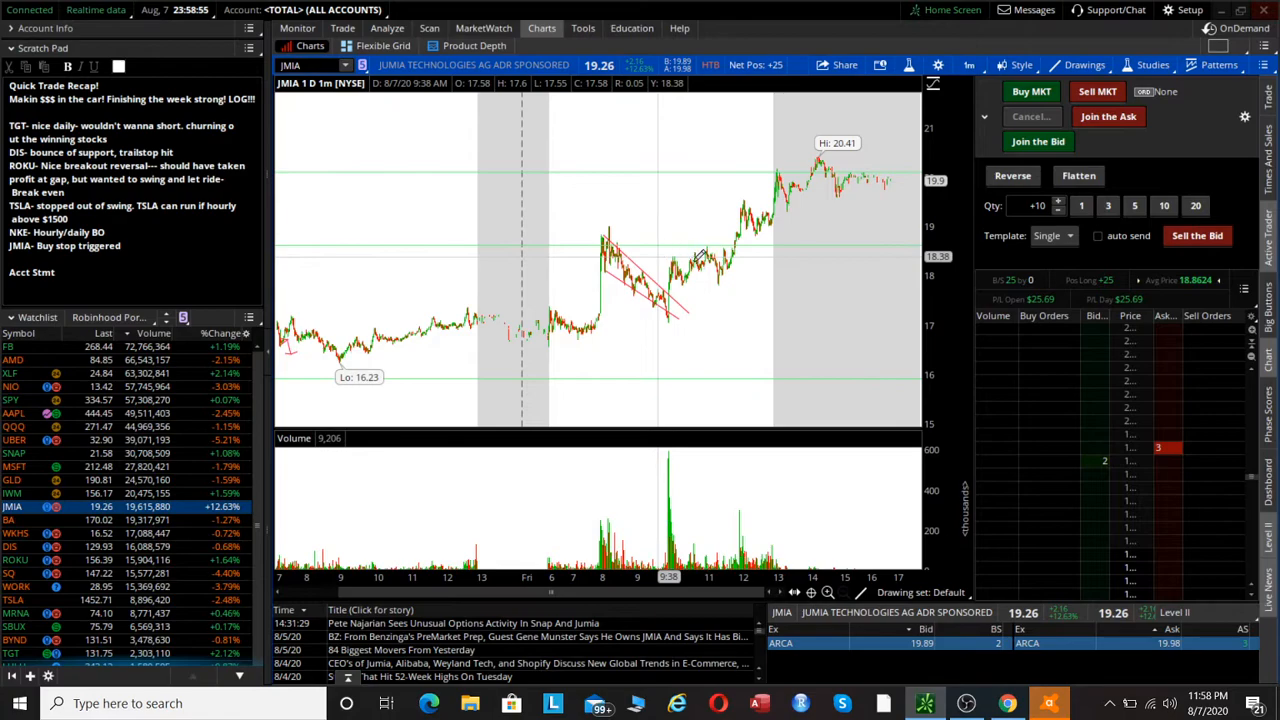
pyautogui.moveTo(684, 298)
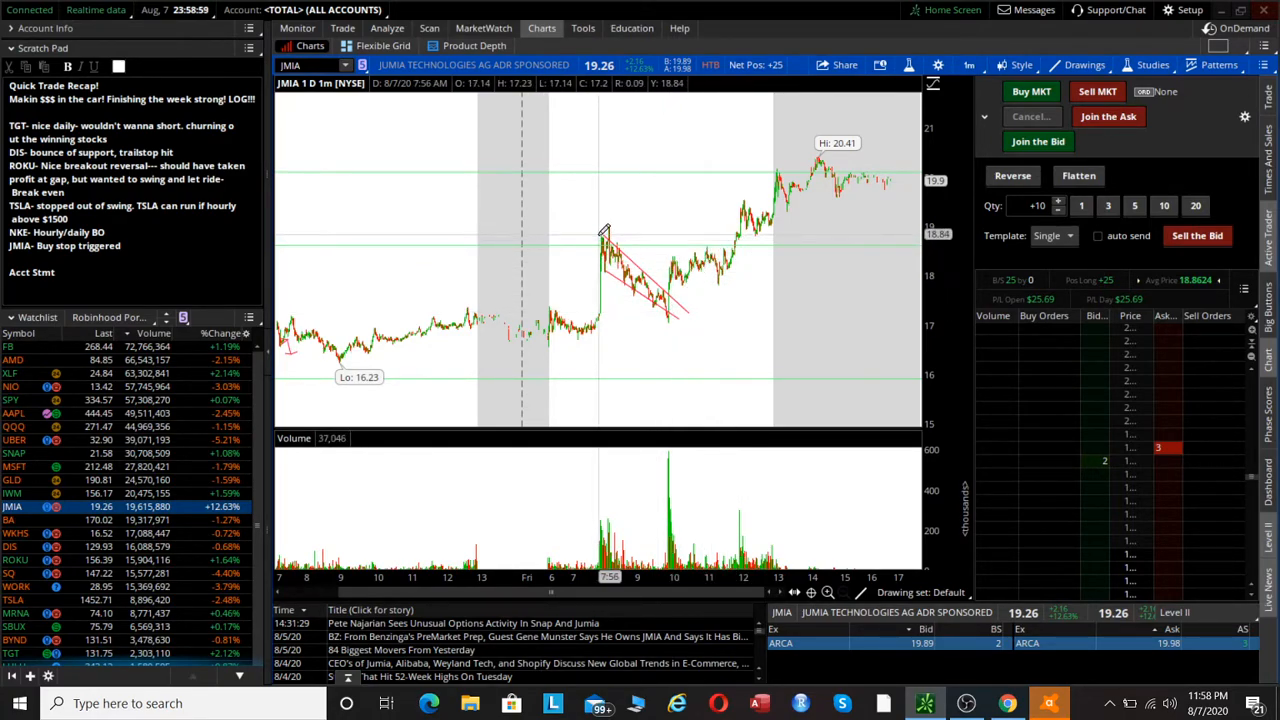
pyautogui.moveTo(600, 236); pyautogui.dragTo(850, 236)
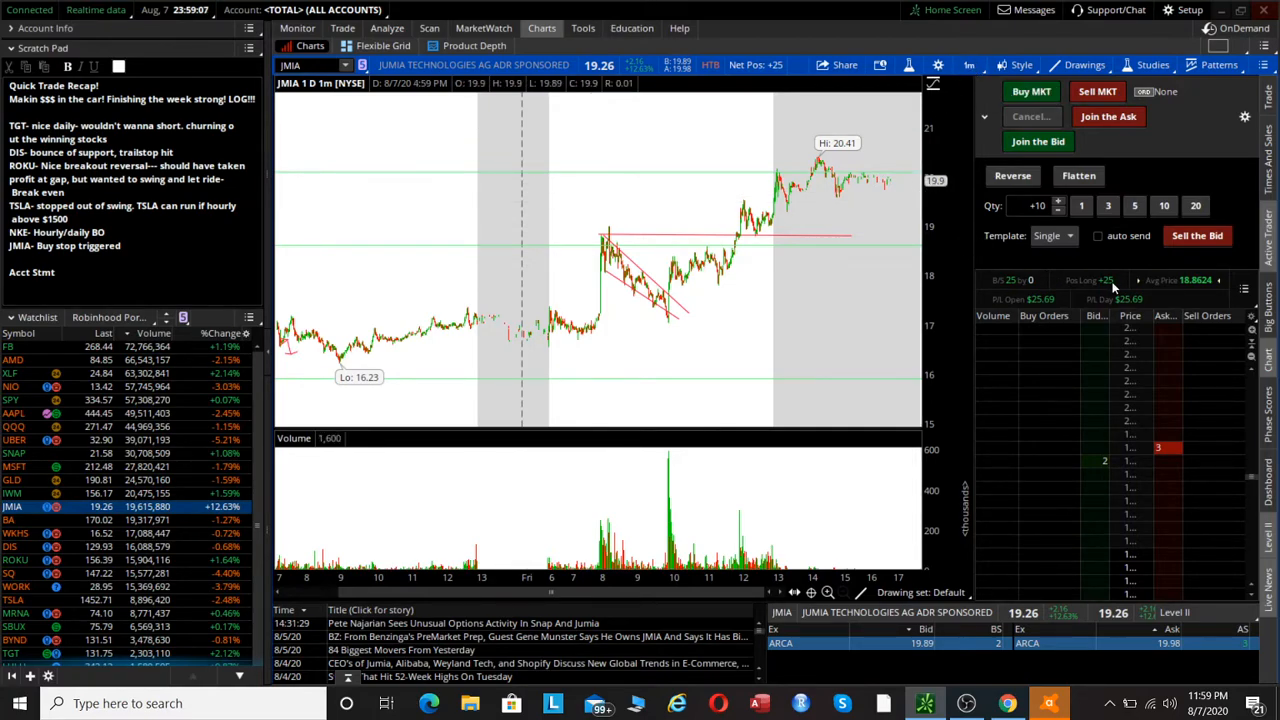
pyautogui.moveTo(1090, 296)
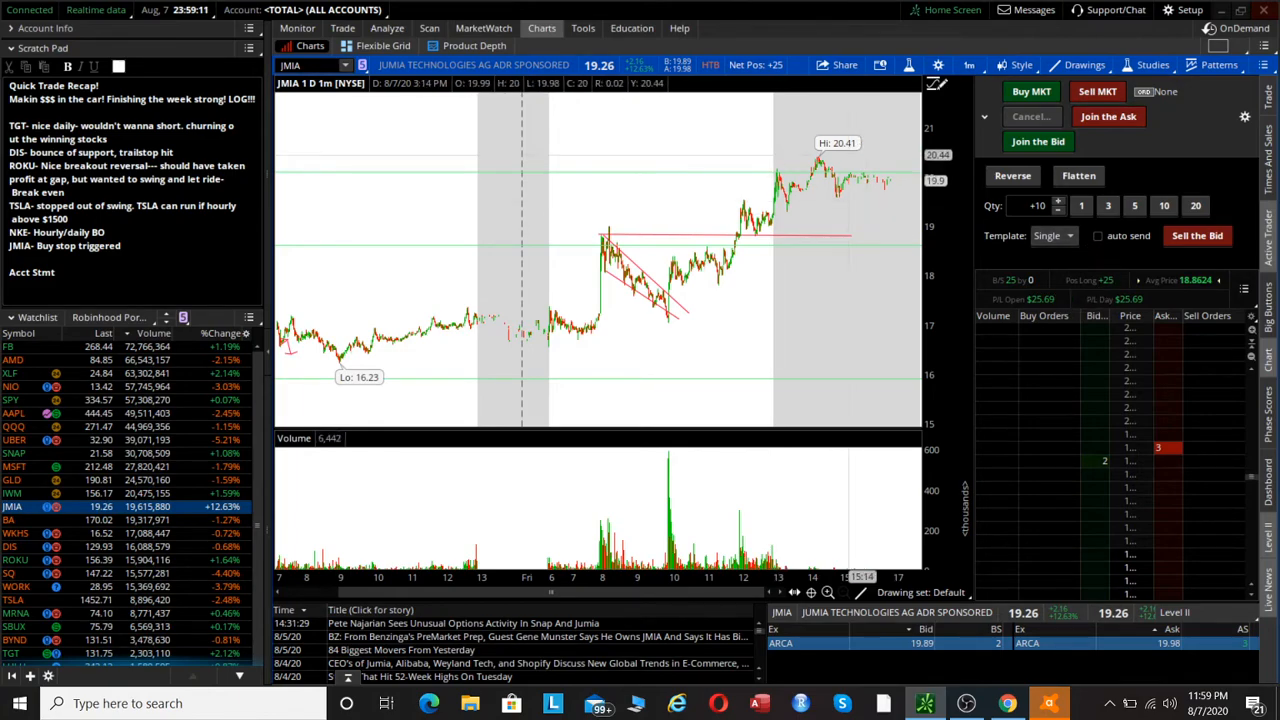
# Step: Widen JMIA to 20D:1h and then 180D:4h to see the larger trend
pyautogui.click(968, 64)
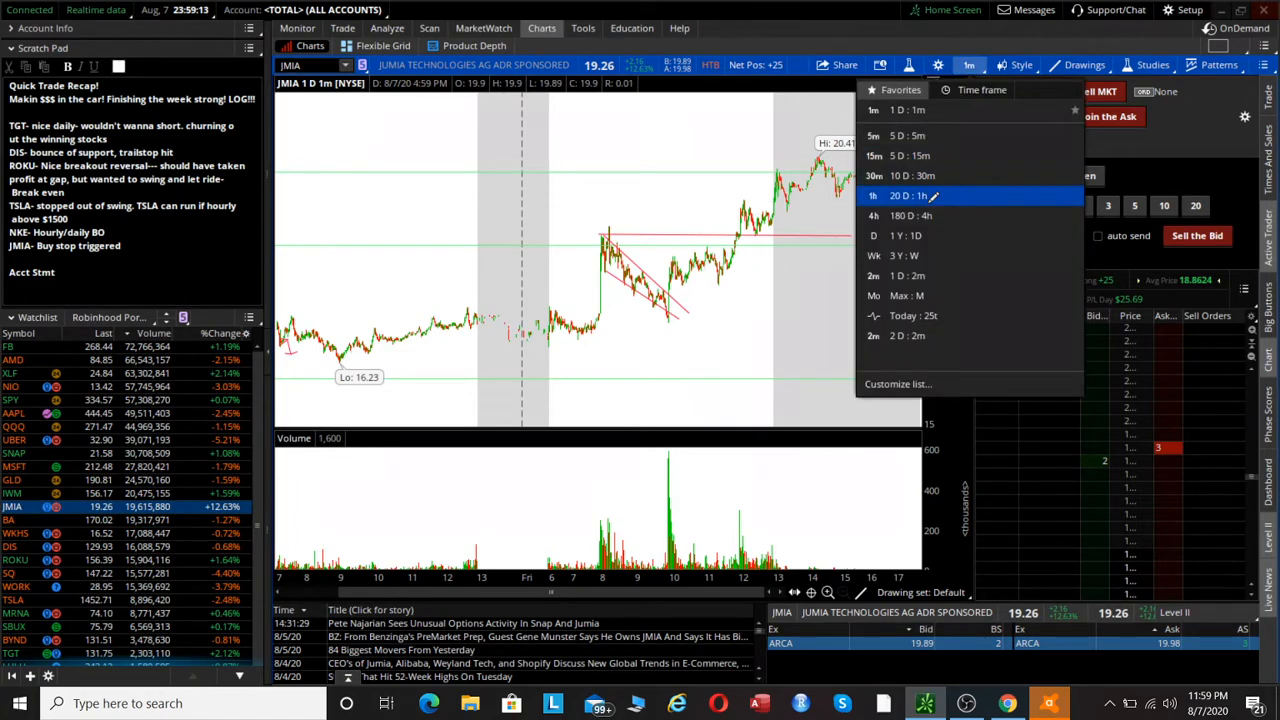
pyautogui.click(872, 196)
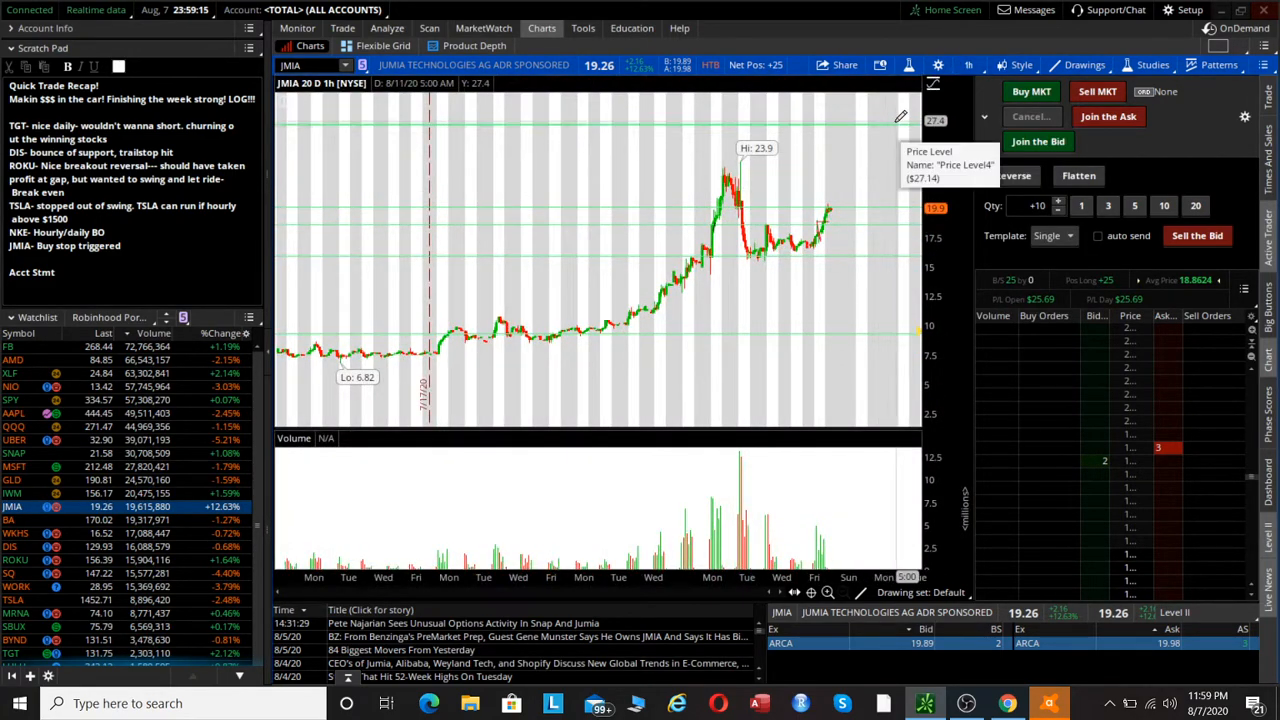
pyautogui.click(968, 64)
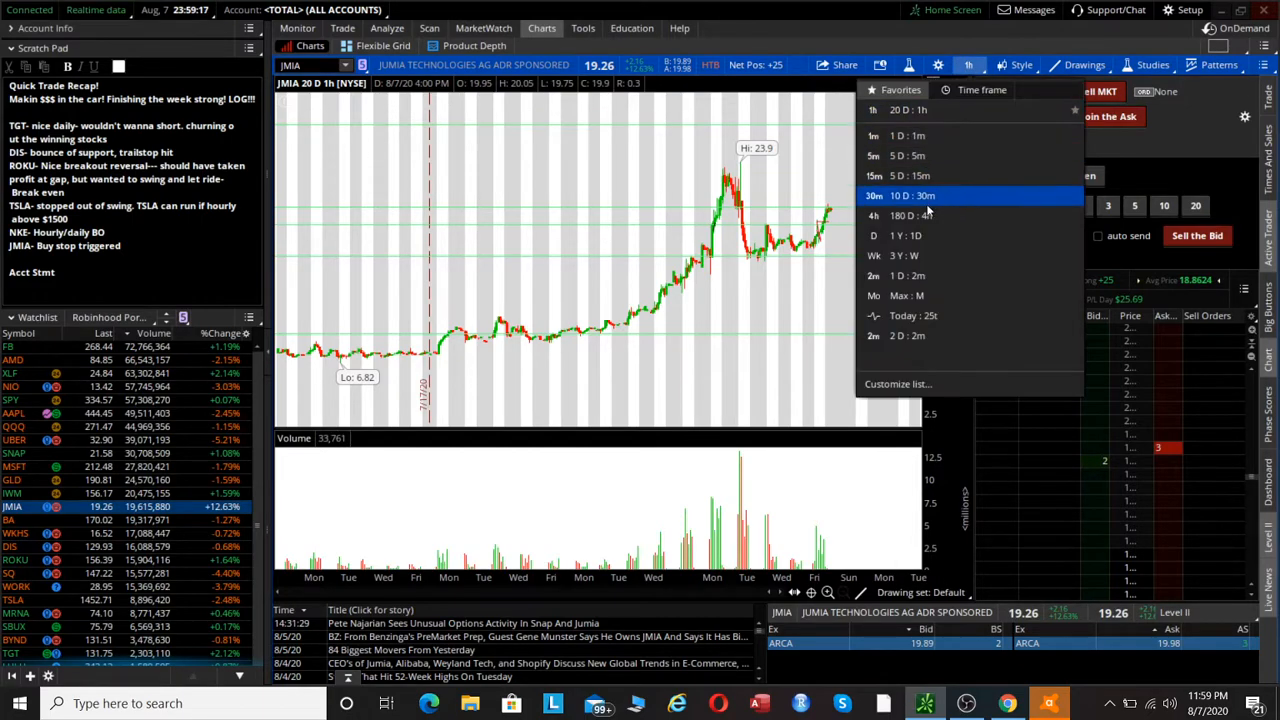
pyautogui.click(896, 216)
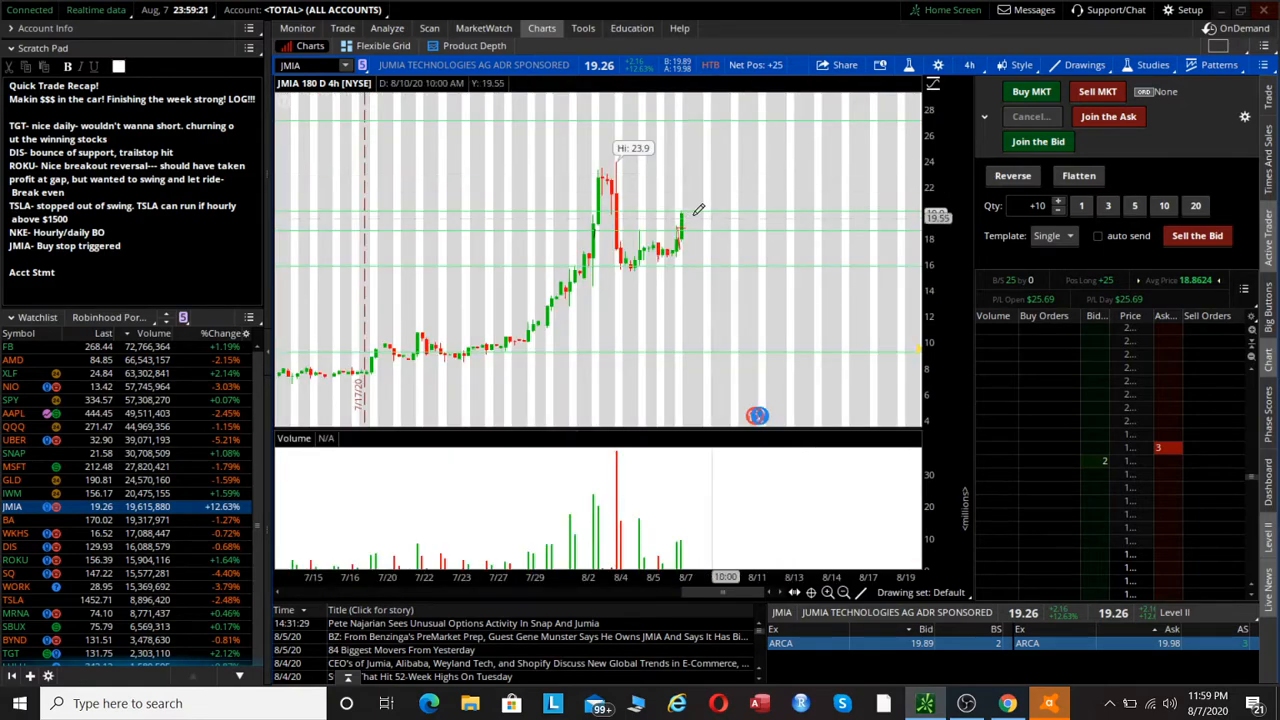
pyautogui.moveTo(758, 412)
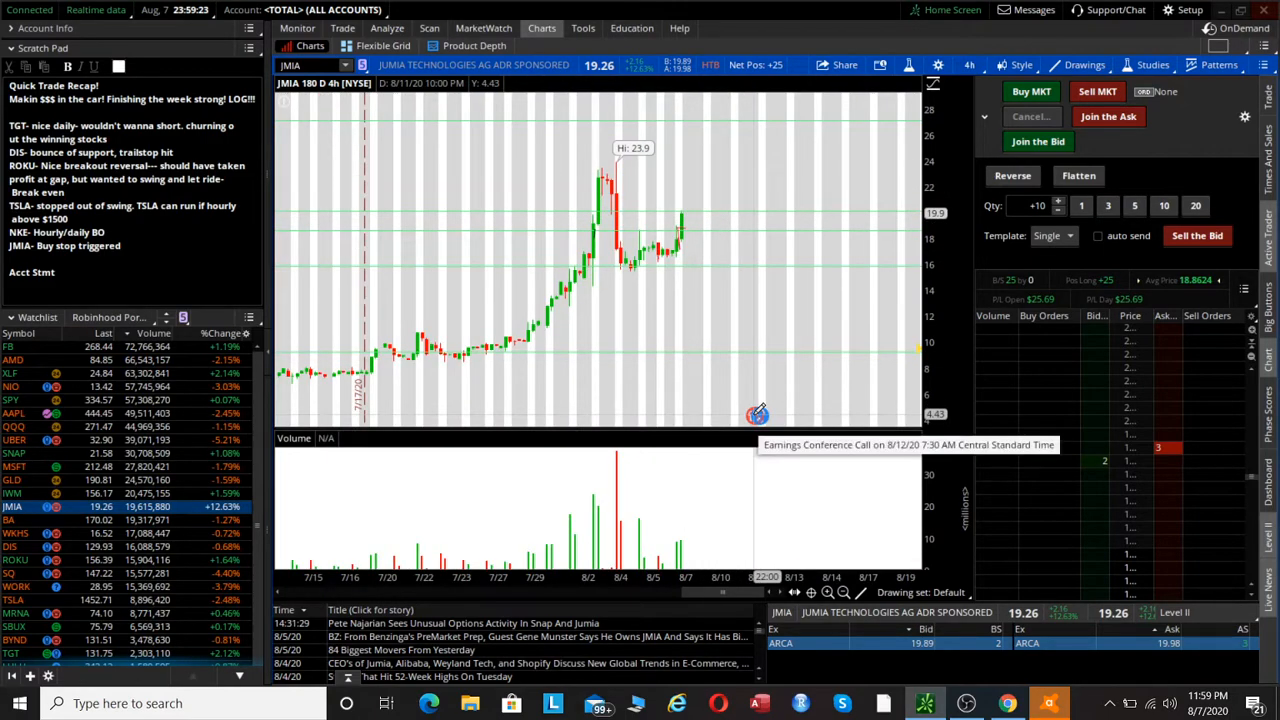
# Step: Bring up the account's Activity and Positions in the Monitor tab
pyautogui.click(296, 28)
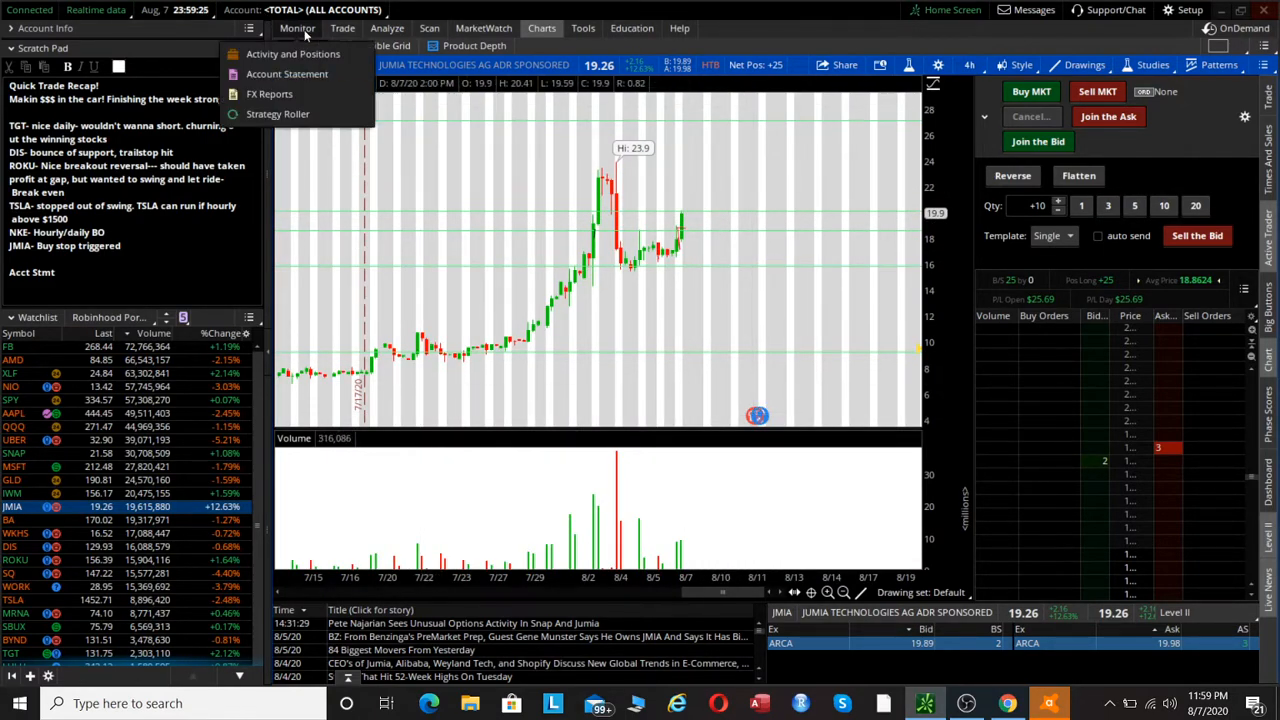
pyautogui.click(292, 54)
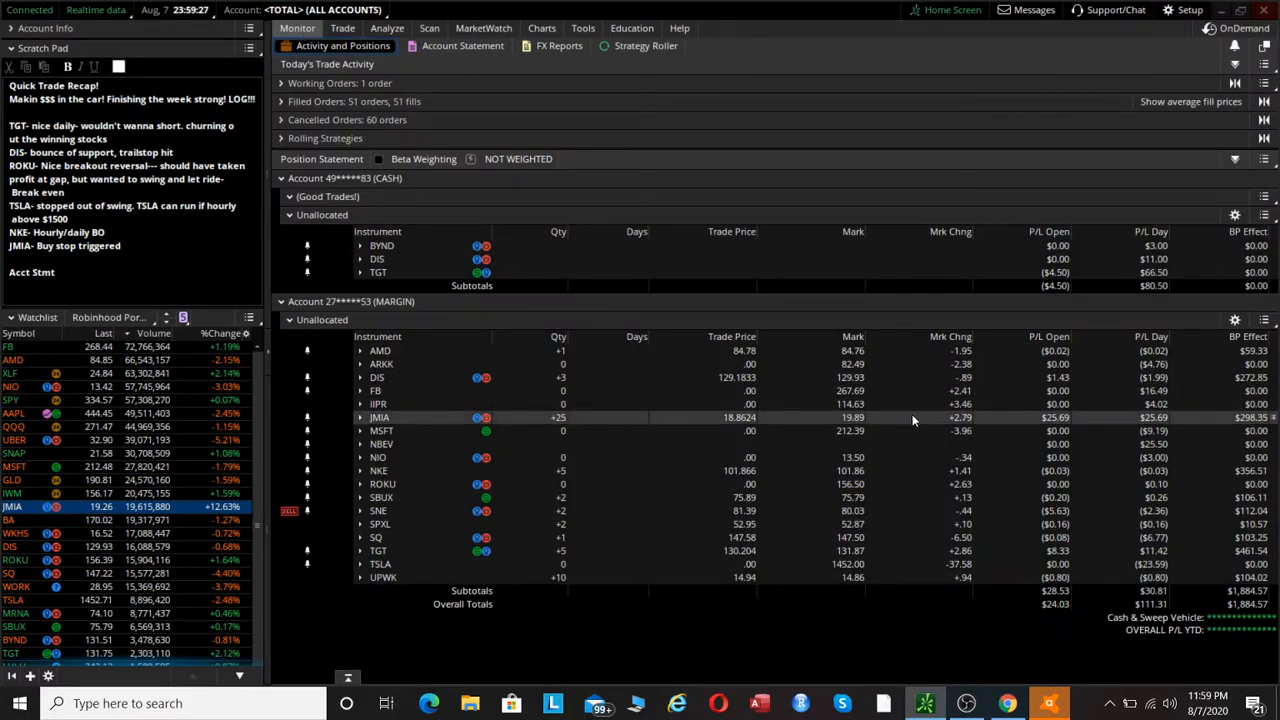